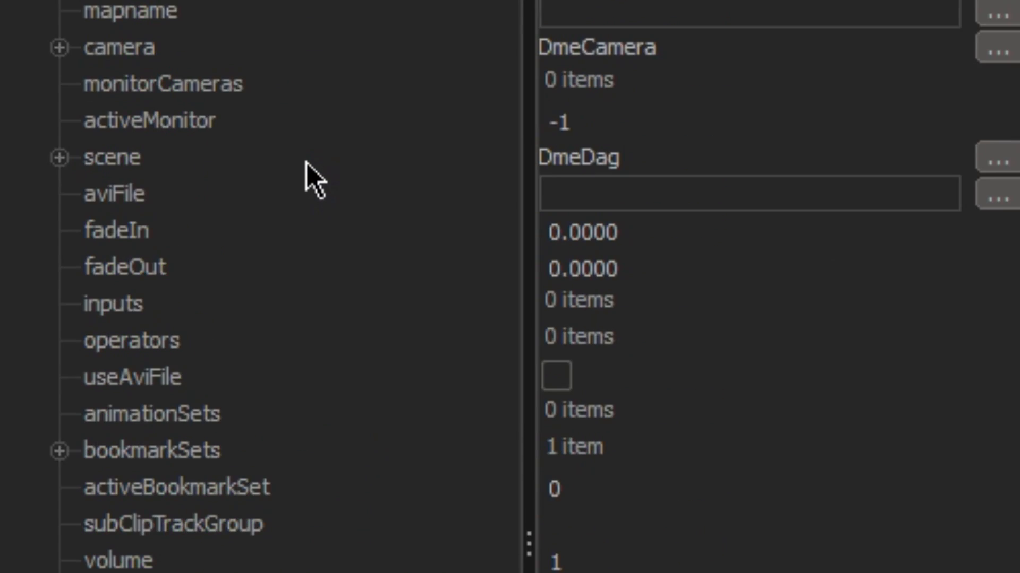
Toggle Beams in the viewport's Draw Game Entities options
scroll(down, 3)
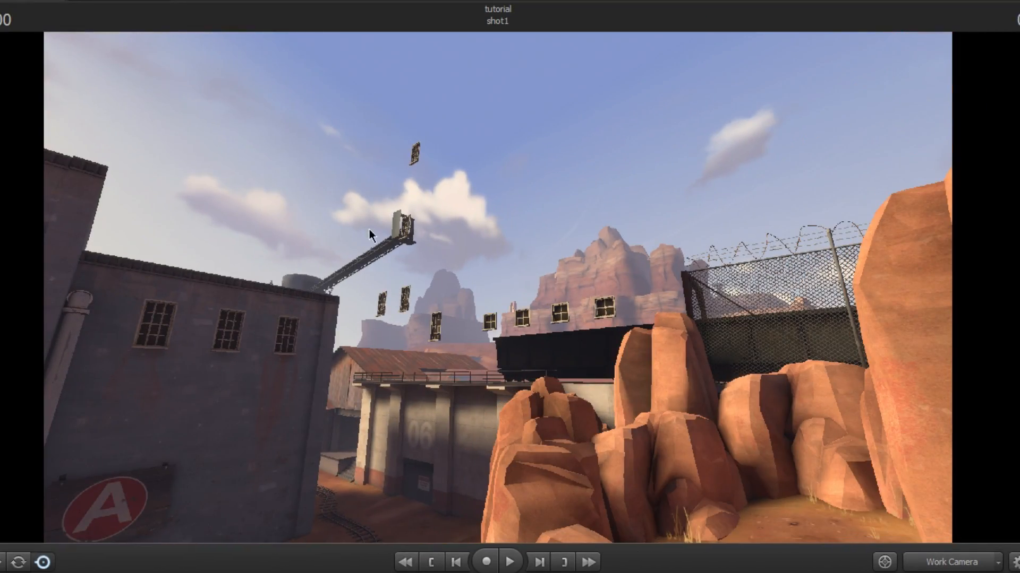
right_click(371, 235)
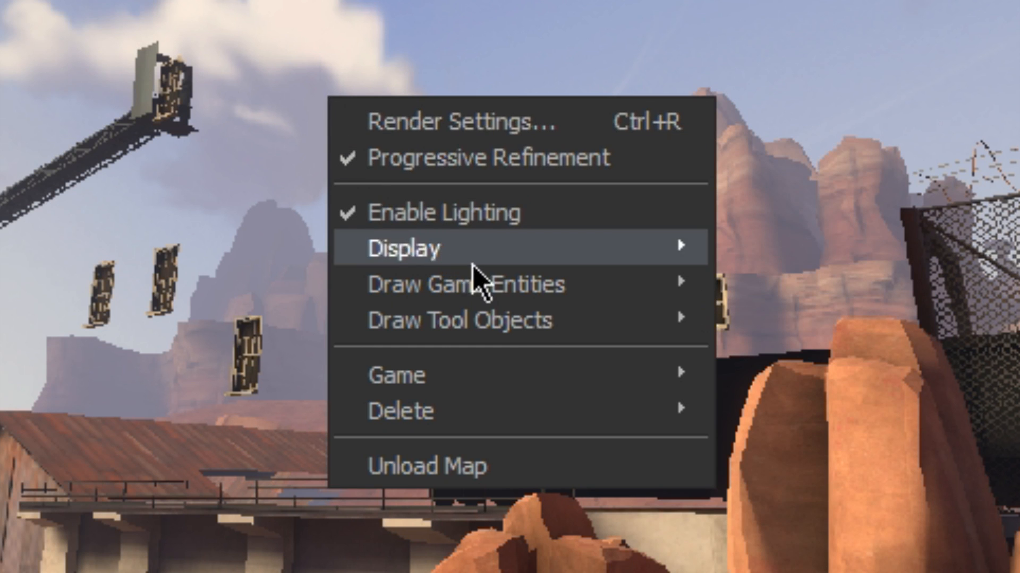
mouse_move(468, 284)
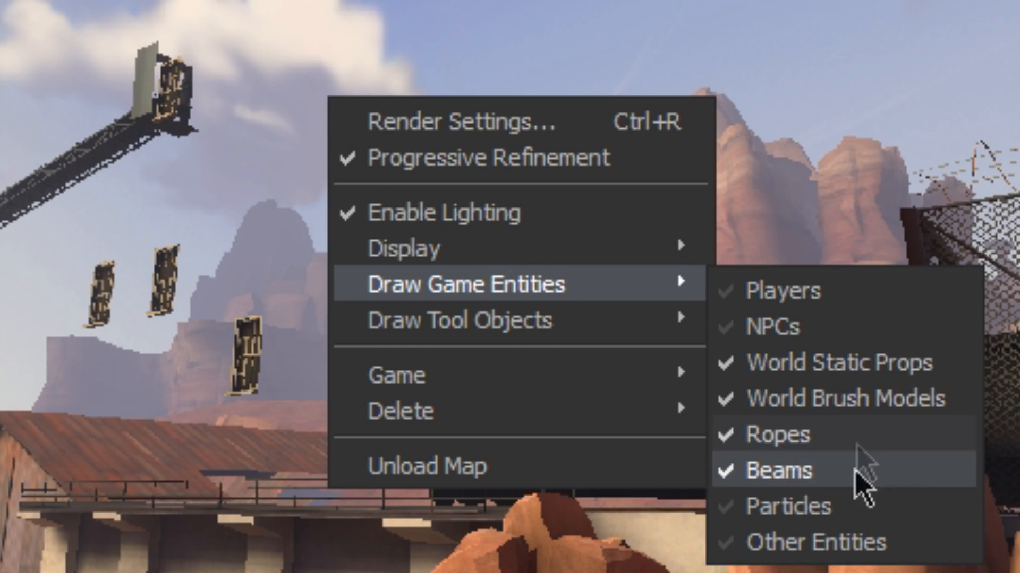
click(765, 471)
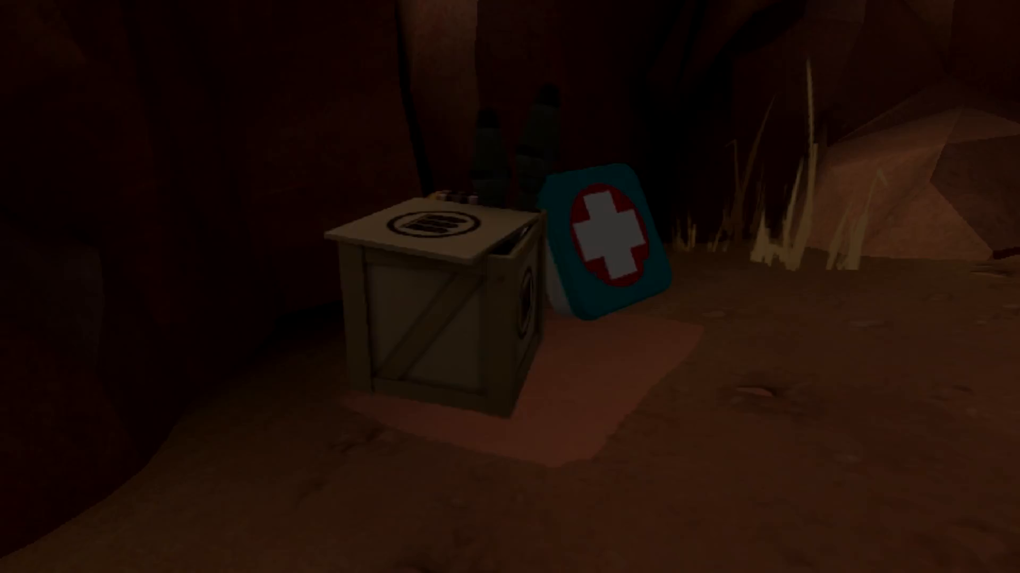
click(42, 192)
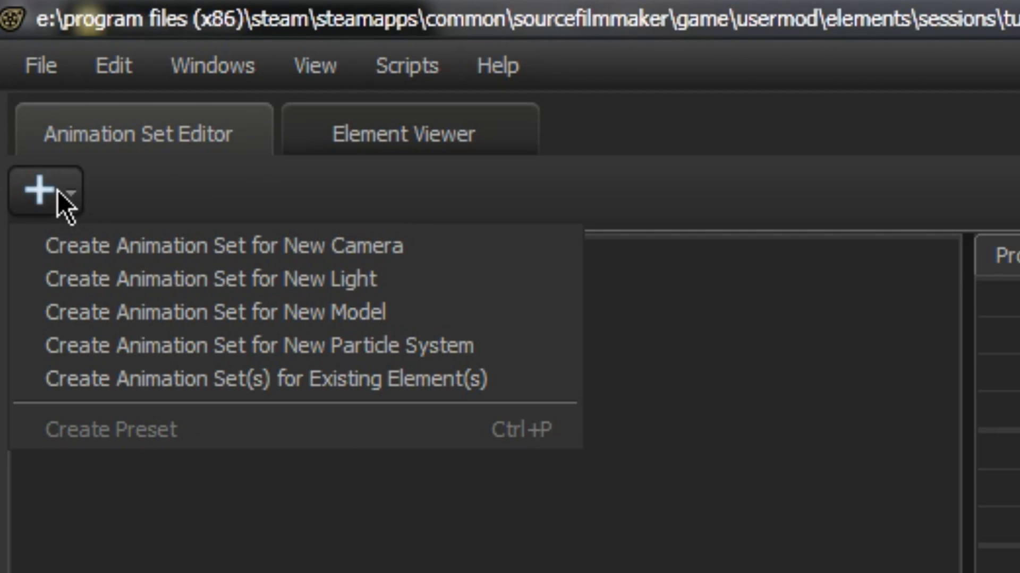
mouse_move(143, 279)
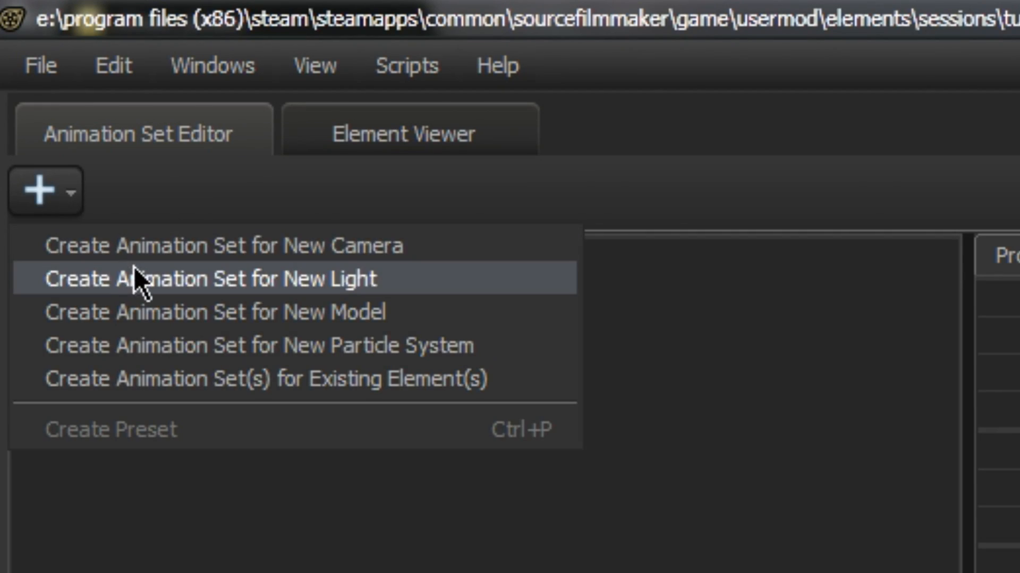
Create an animation set for a new light from the + menu
click(214, 279)
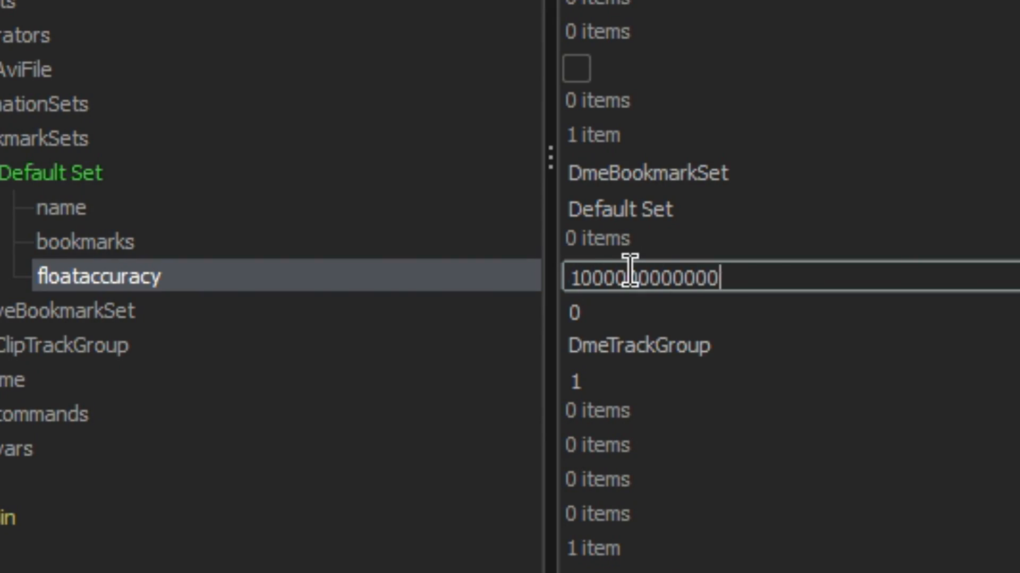
text(999999980506447900)
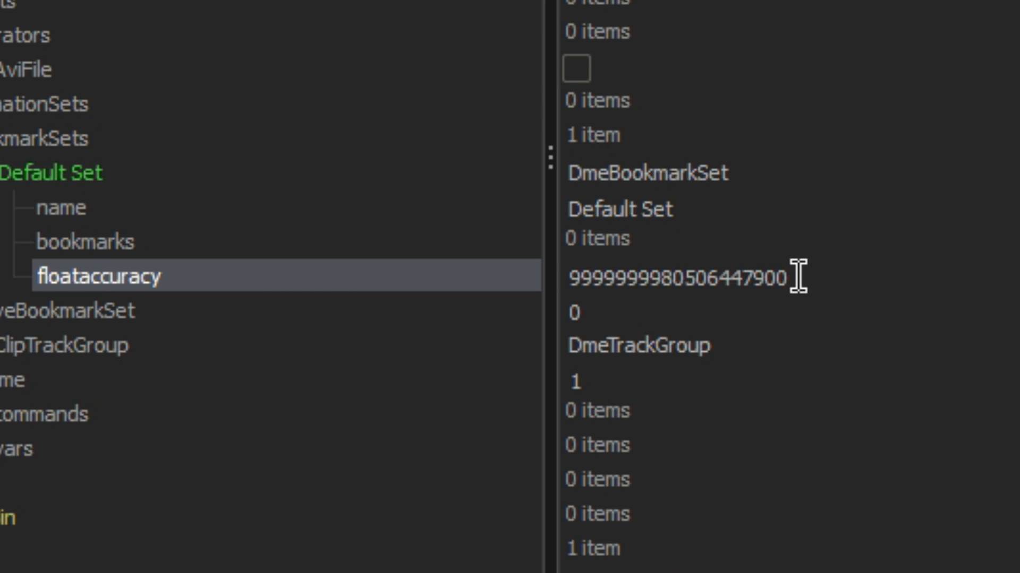
text(0.)
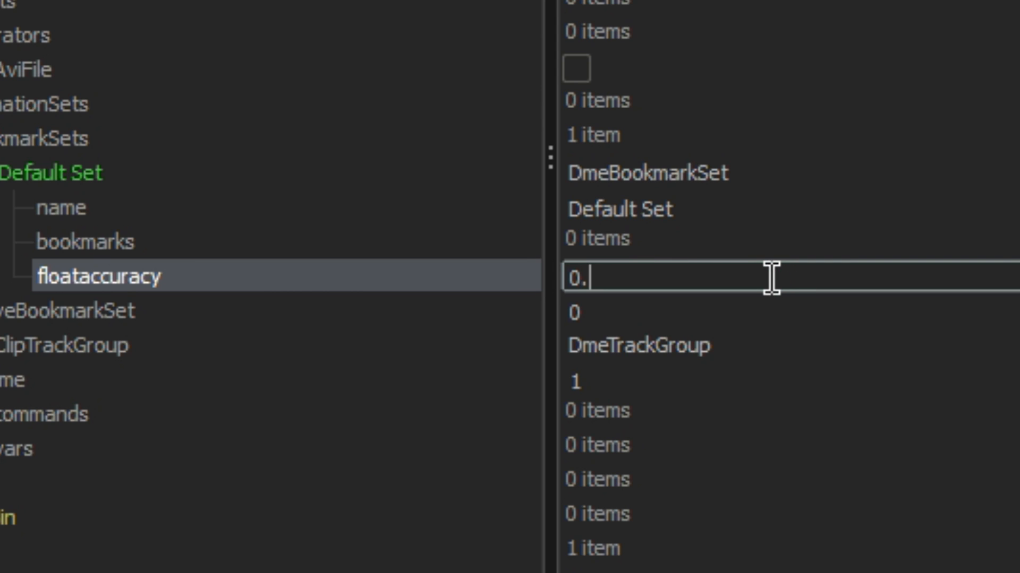
text(3000000119)
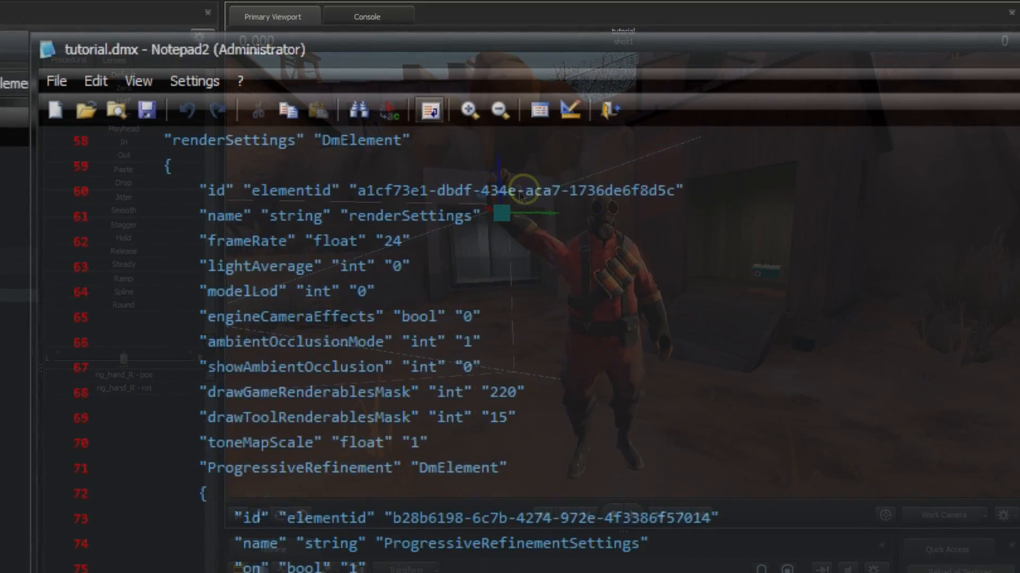
Scroll through the renderSettings block of tutorial.dmx in Notepad2
scroll(down, 3)
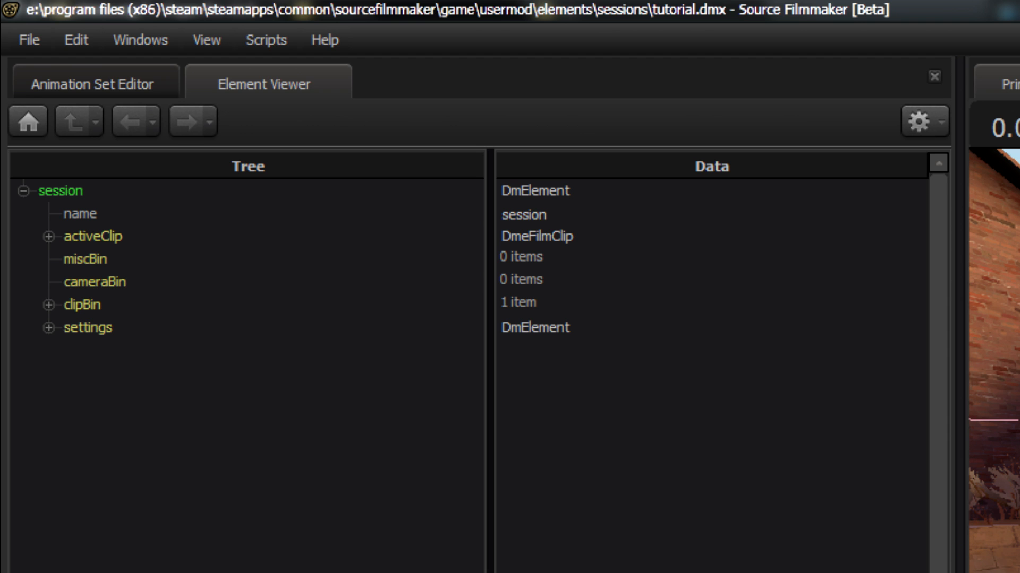
Browse into pyro_GameModel, expand bone bip_hip_L, then return to the session root
click(49, 236)
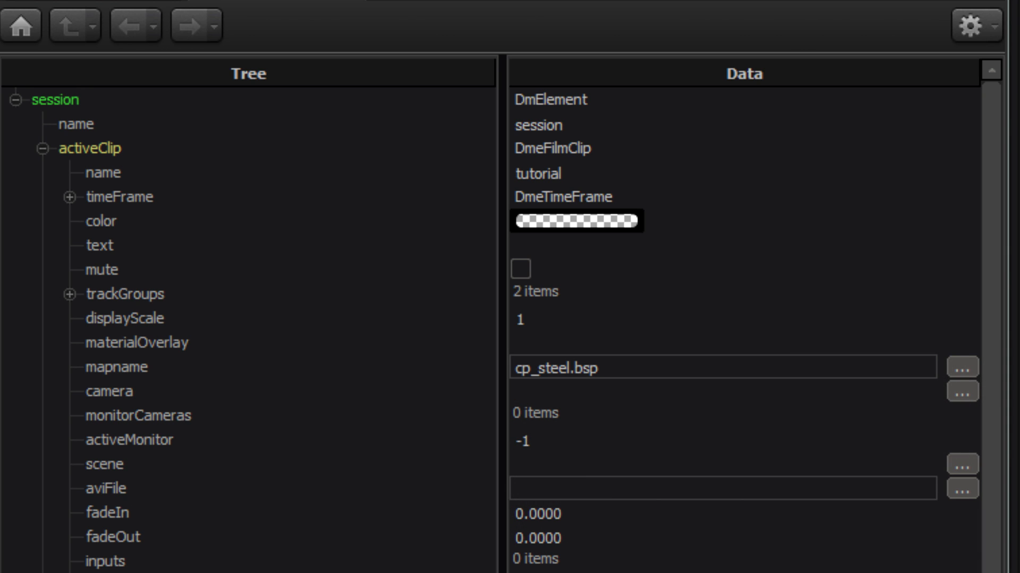
click(983, 24)
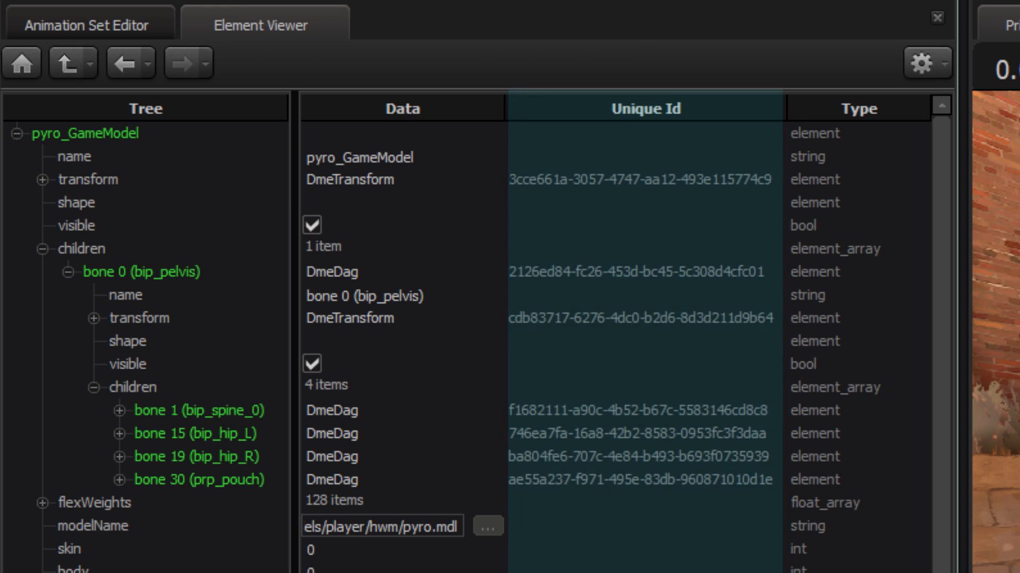
click(858, 109)
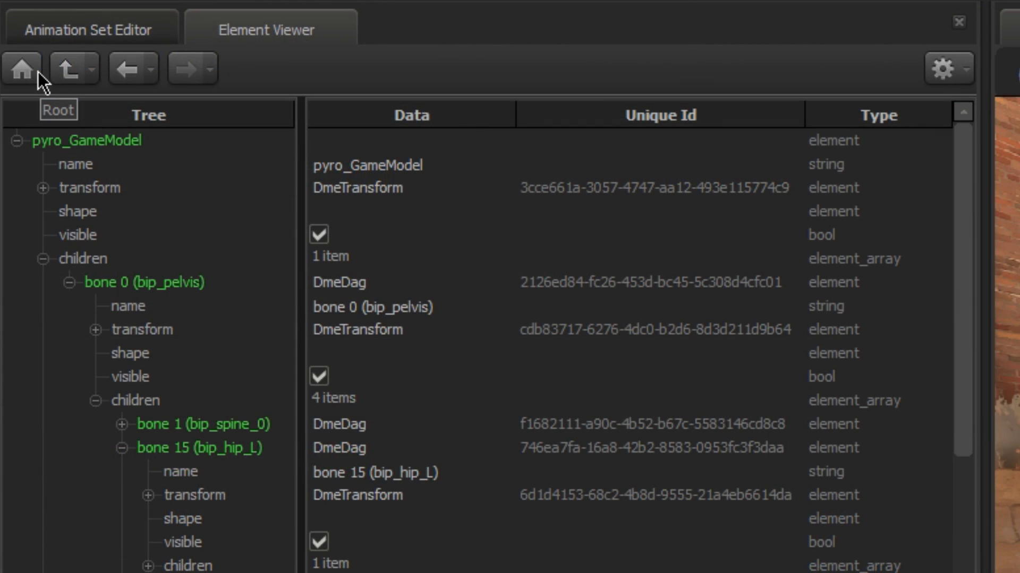
click(21, 68)
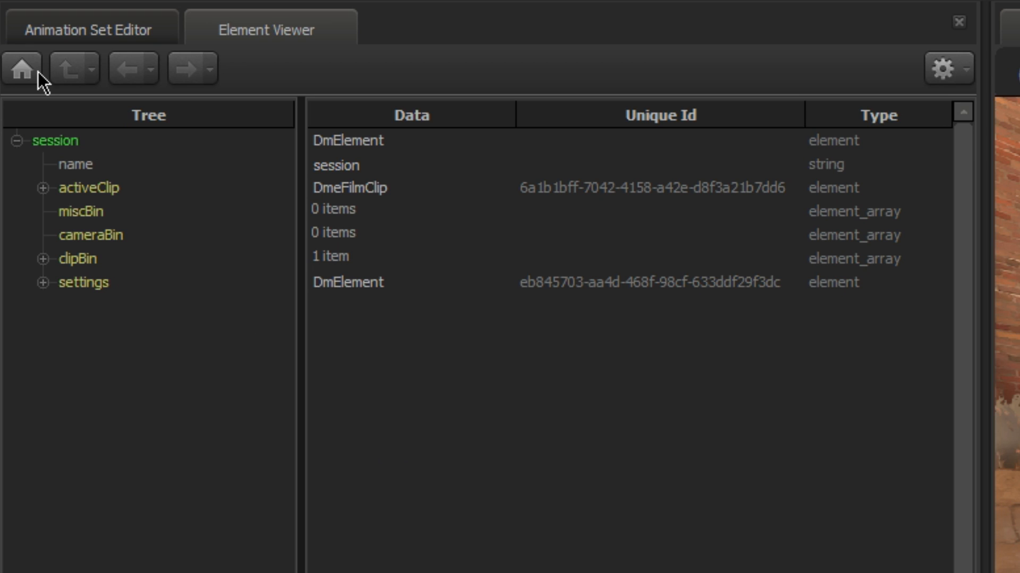
Expand activeClip, hide the Unique Id column, and go back to the session root
click(53, 141)
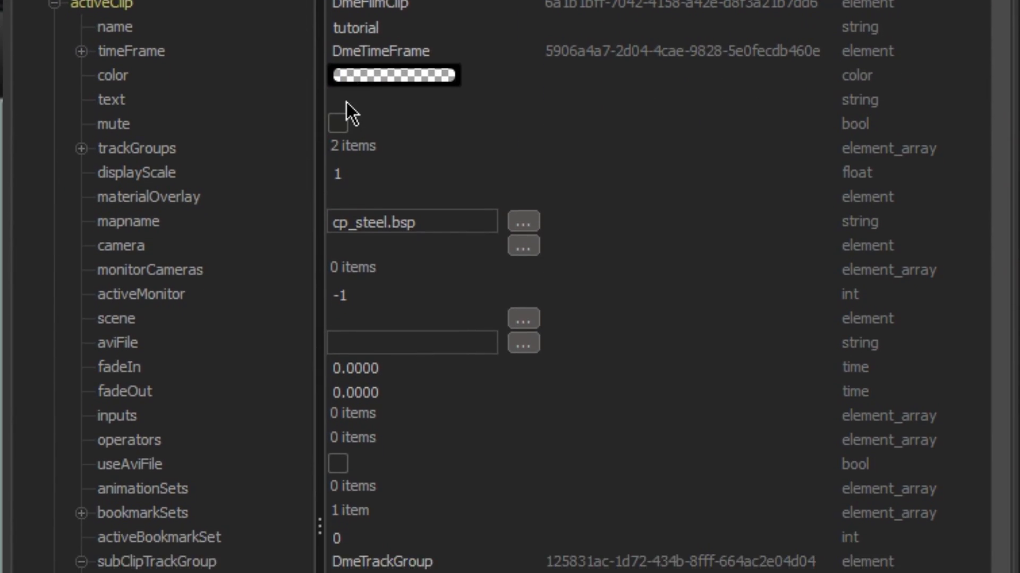
right_click(218, 241)
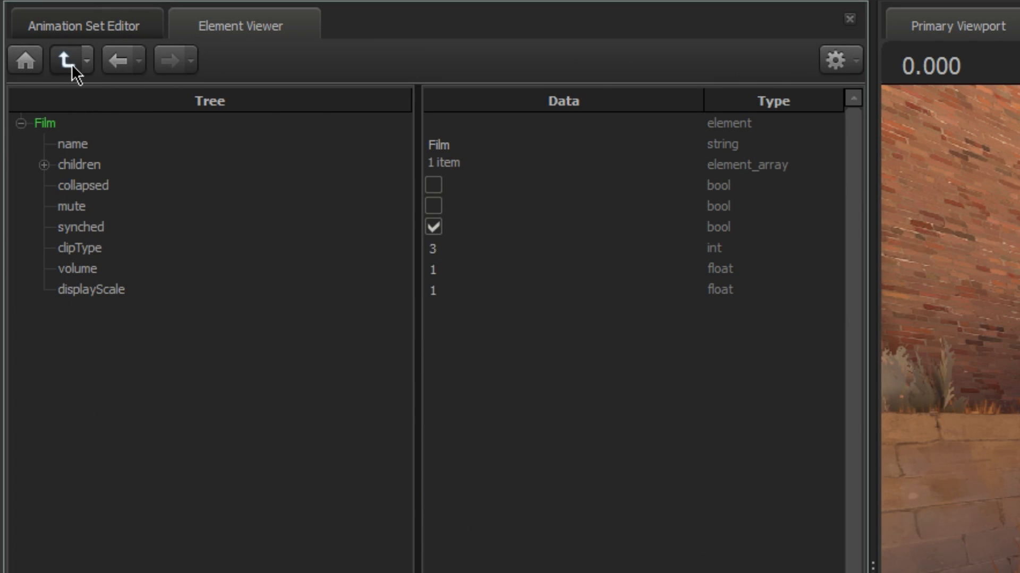
click(65, 59)
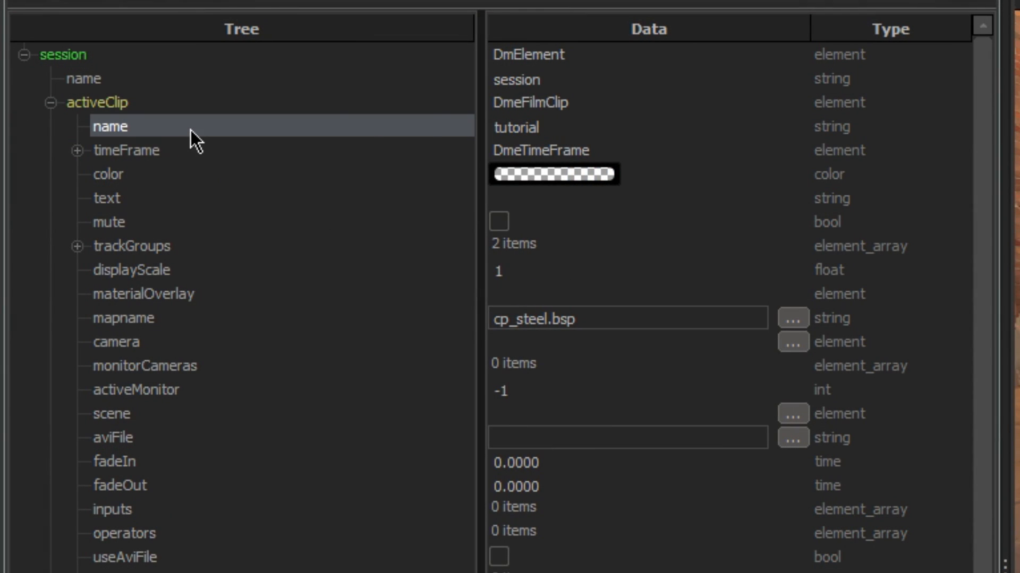
right_click(110, 126)
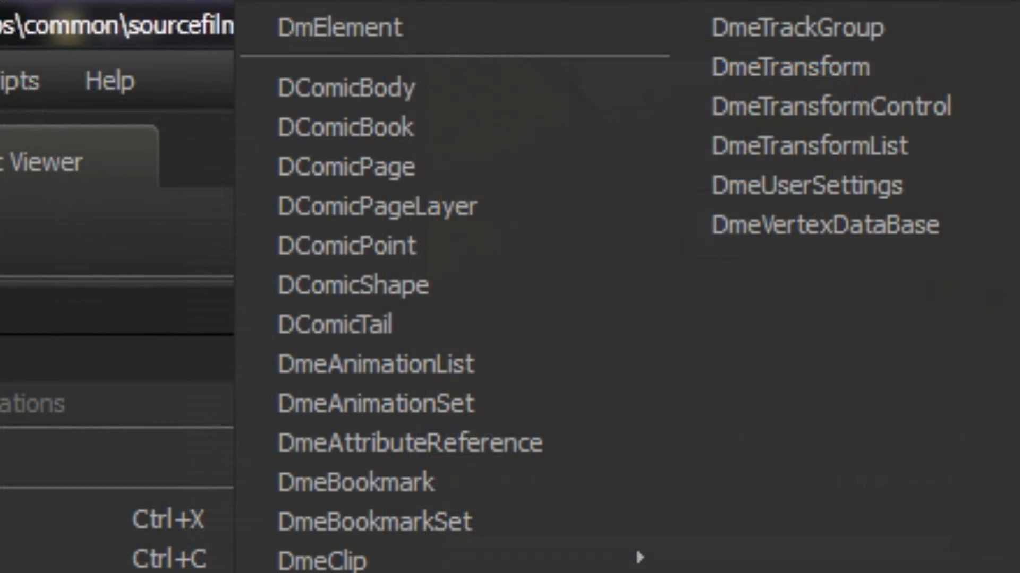
mouse_move(337, 28)
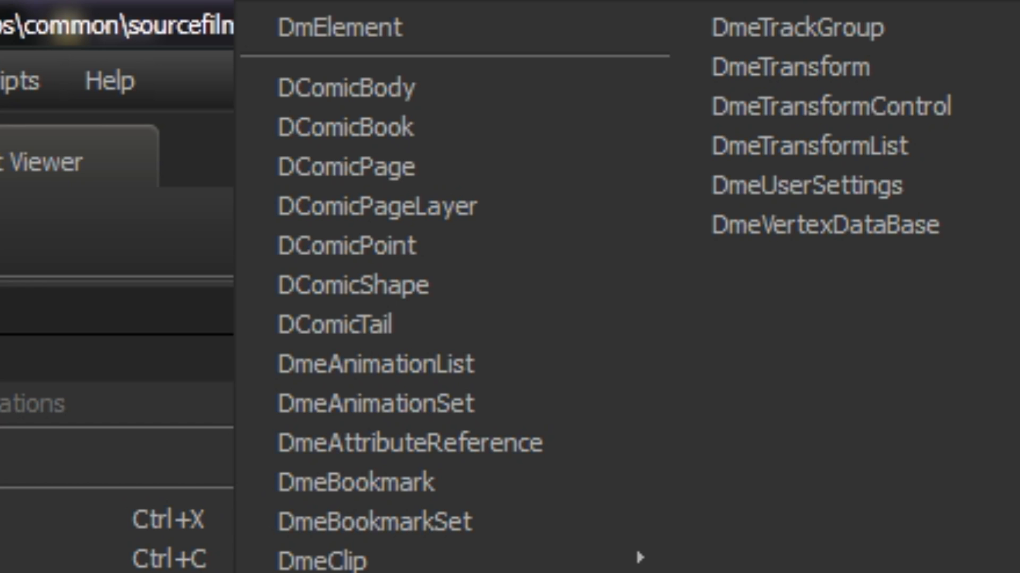
Add a plain DmElement as a new child under activeClip's timeFrame
click(340, 28)
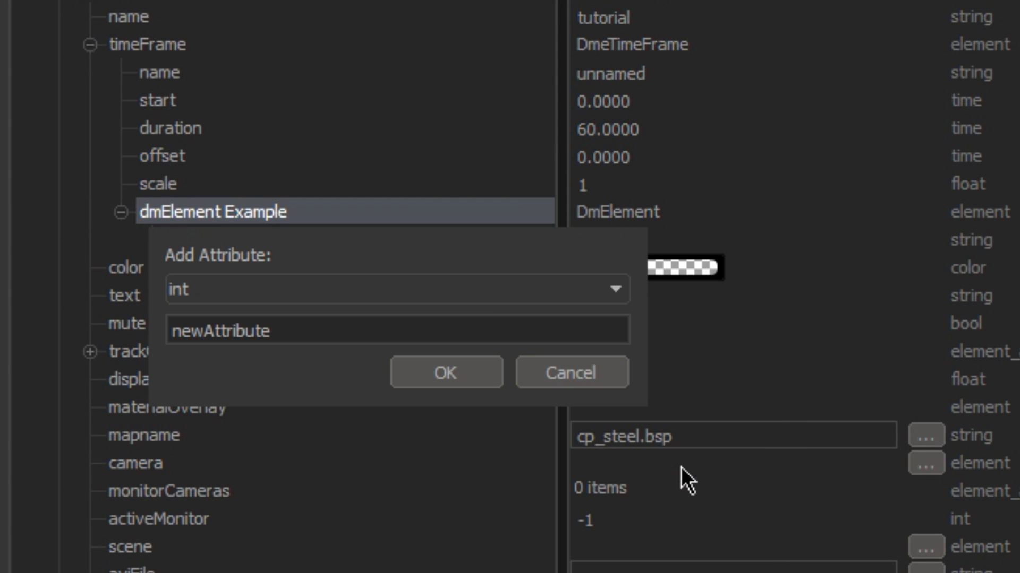
Add a string attribute named nice with value good to dmElement Example
click(445, 371)
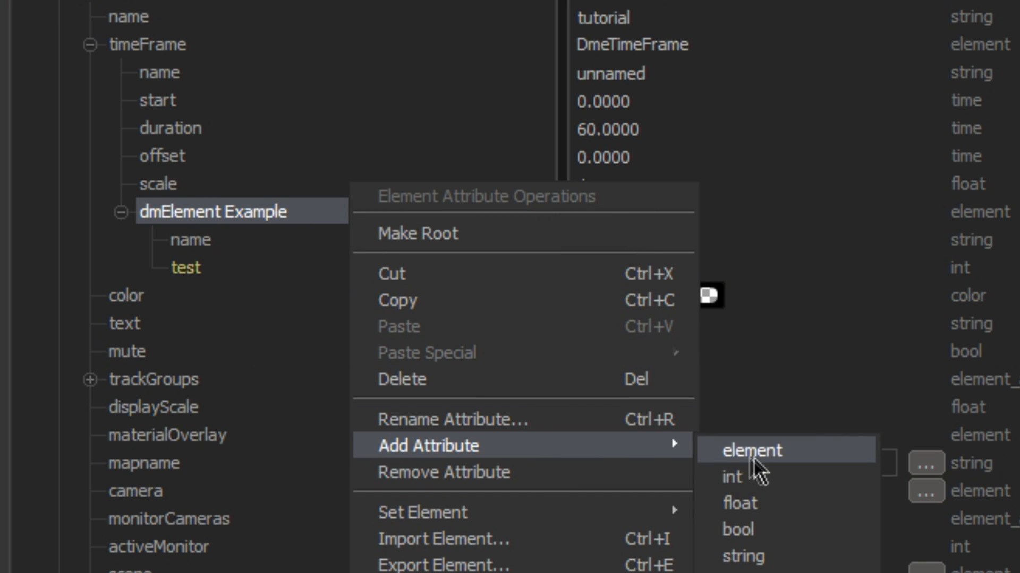
click(742, 555)
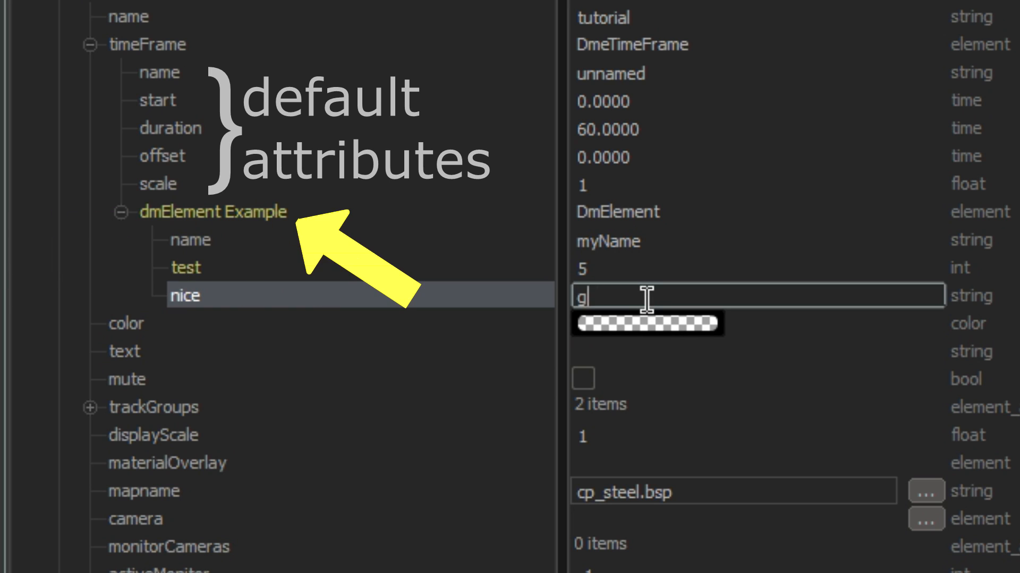
text(ood)
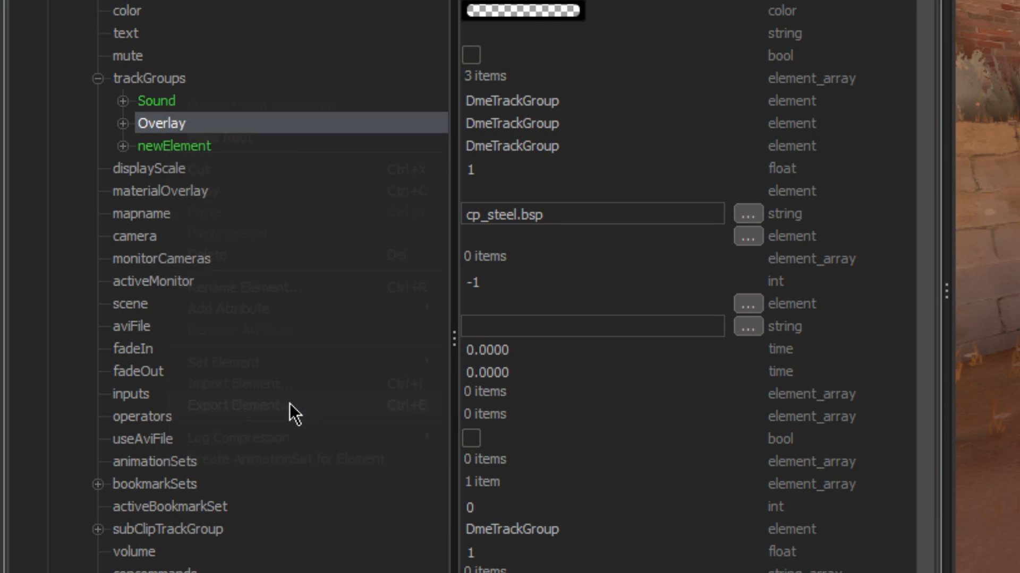
click(233, 405)
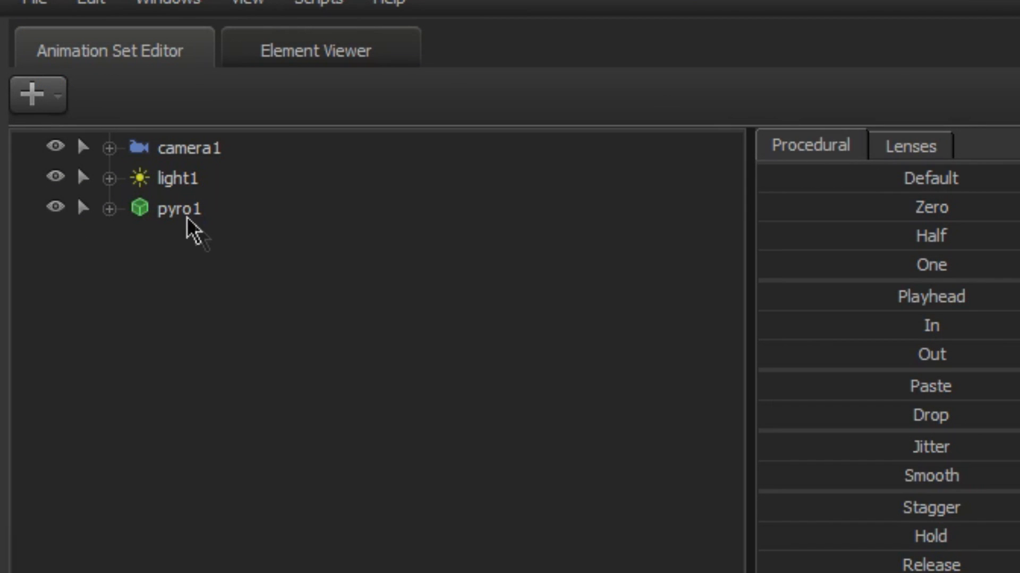
Bring up pyro1's options to show its Model in the Element Viewer
right_click(179, 208)
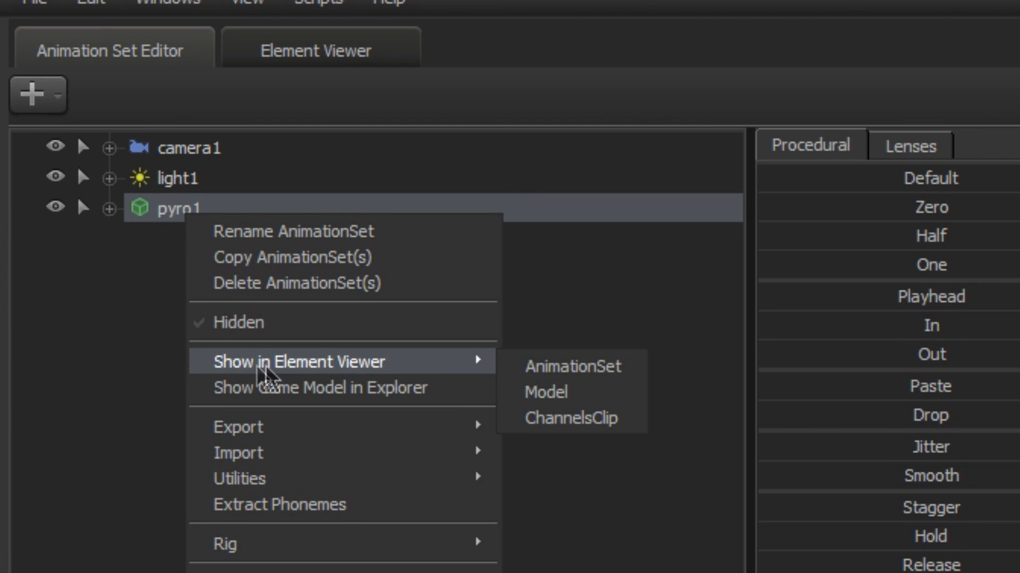
mouse_move(552, 418)
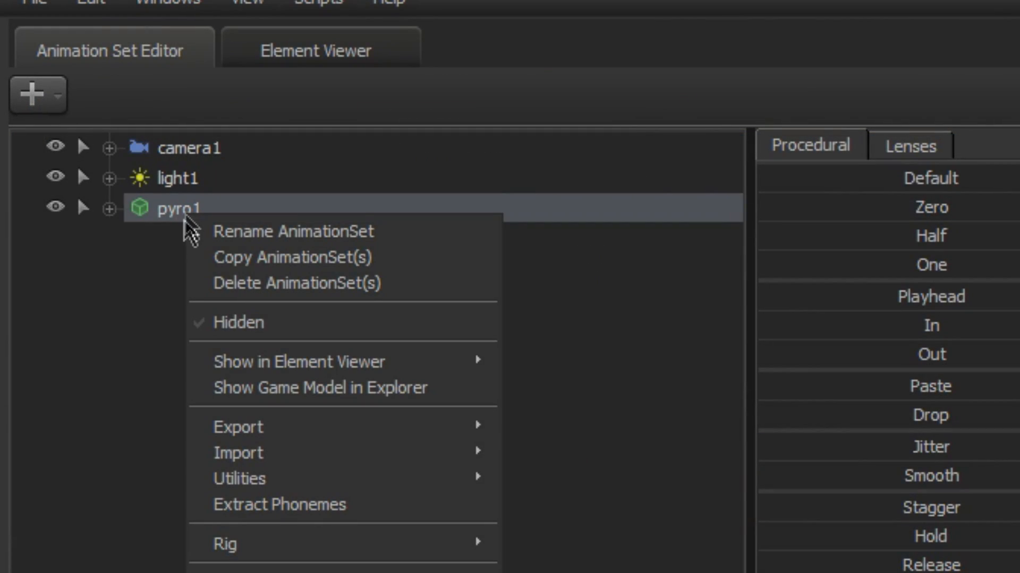
mouse_move(300, 361)
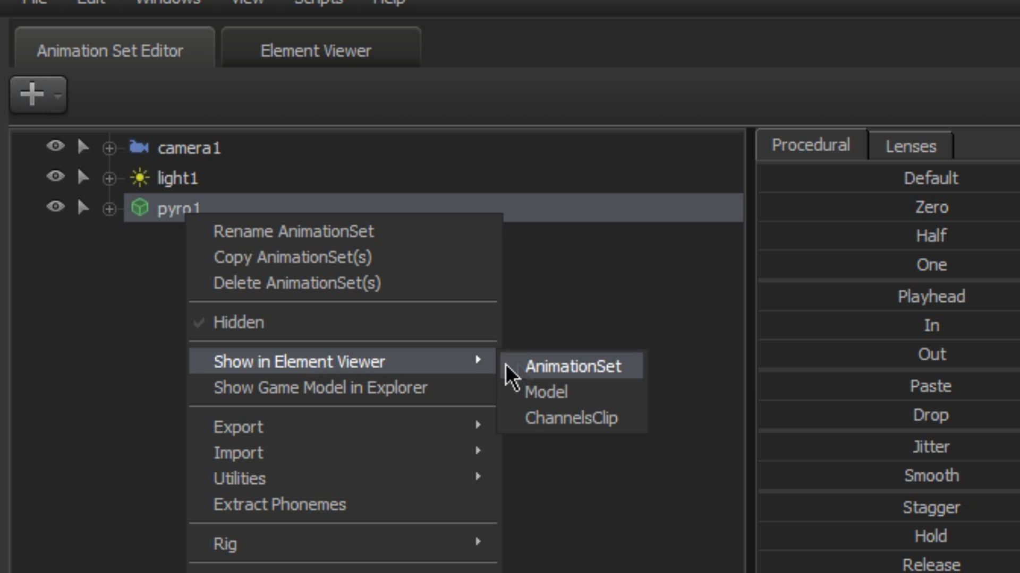
mouse_move(557, 392)
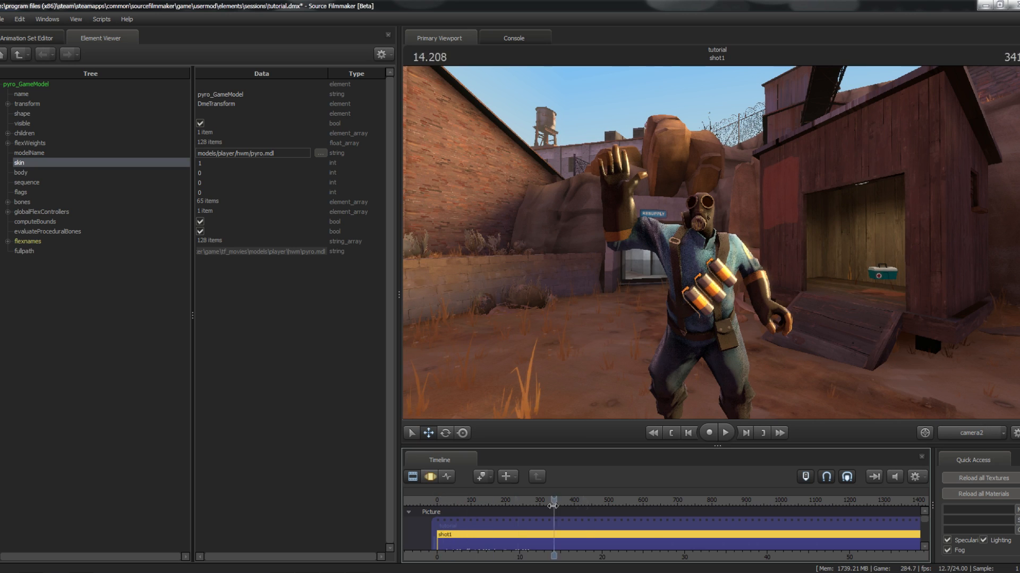
Set the pyro_GameModel skin attribute to 2
drag(552, 503, 460, 504)
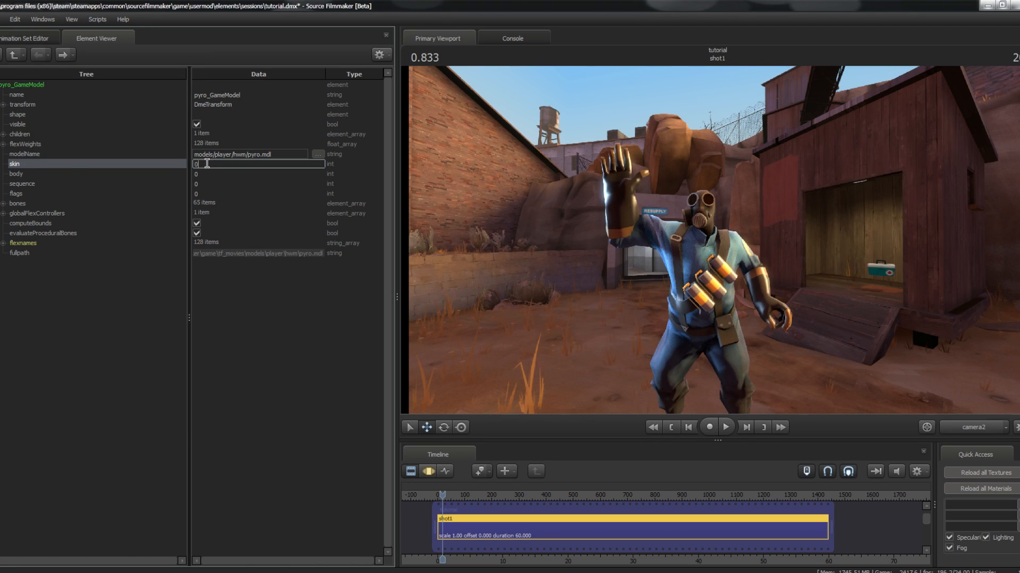
text(2)
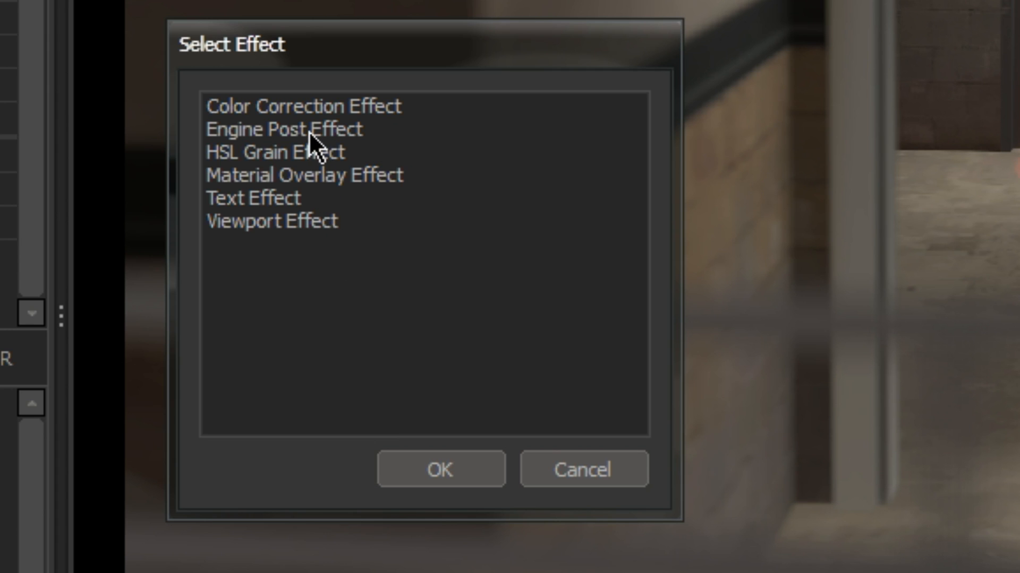
Add an Engine Post effect clip, then a film-grain Material Overlay Effect clip, and inspect it
click(582, 469)
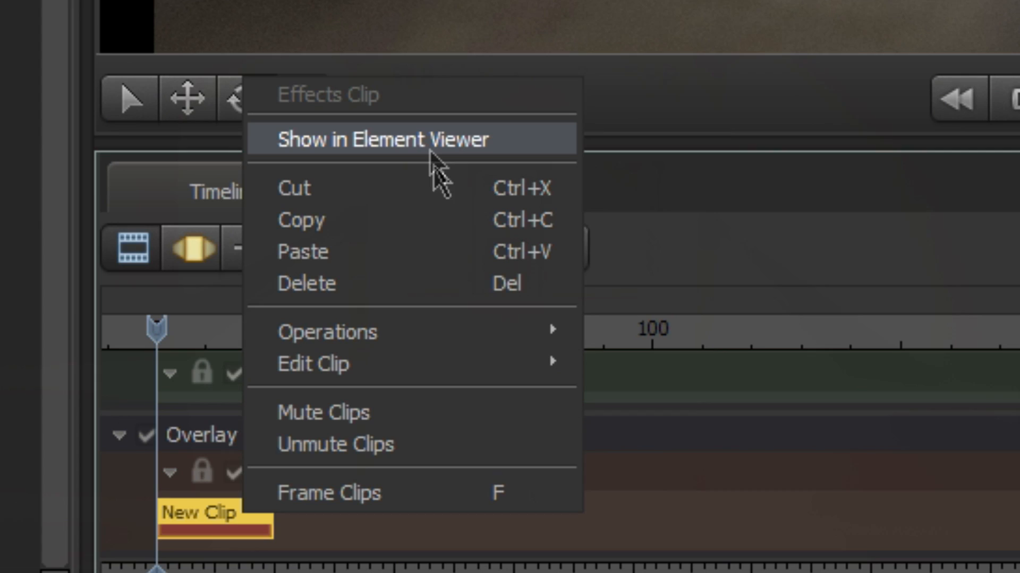
click(382, 138)
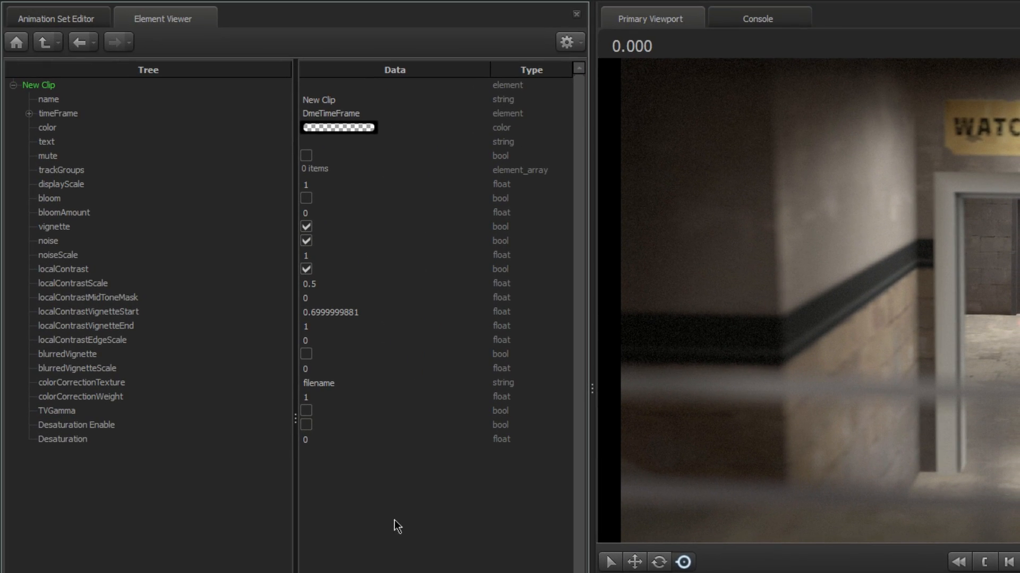
mouse_move(319, 253)
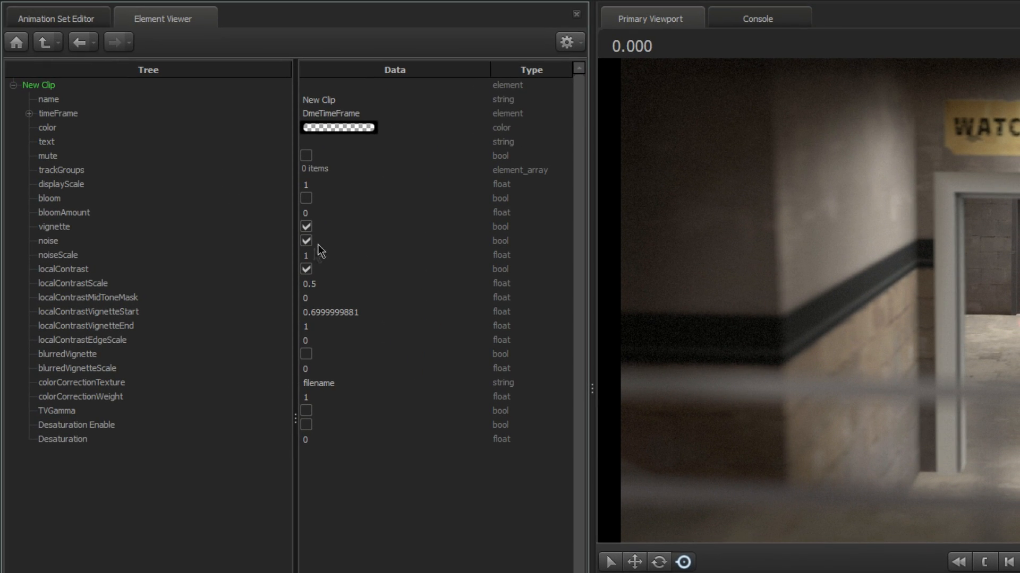
click(393, 312)
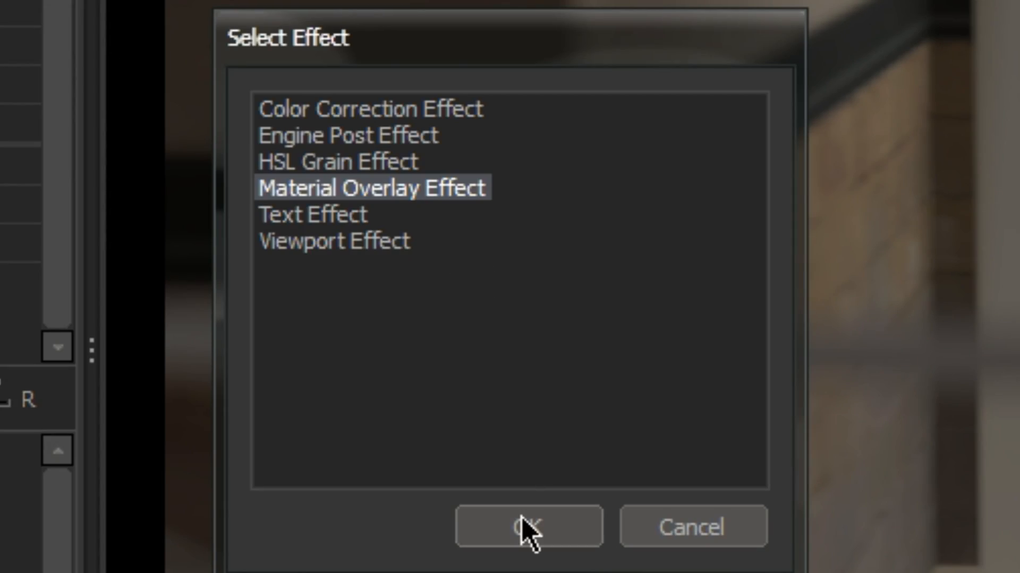
click(528, 527)
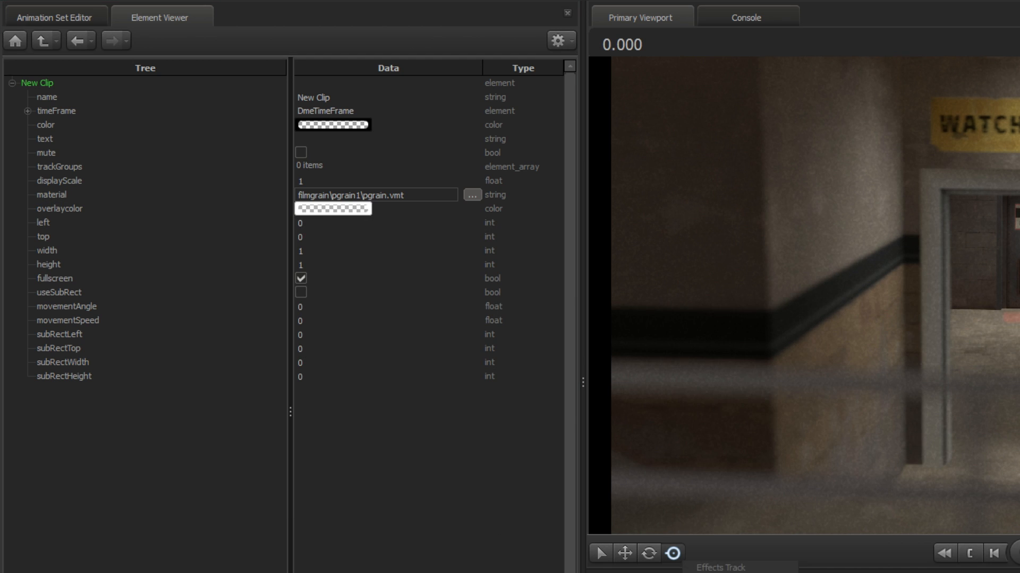
click(51, 194)
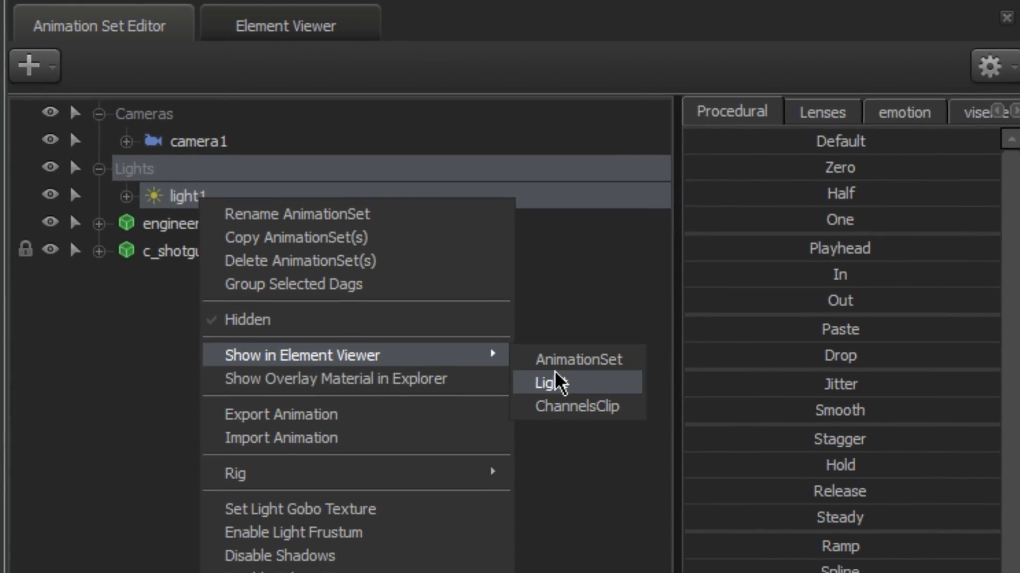
Show light1's light element in the Element Viewer
click(548, 384)
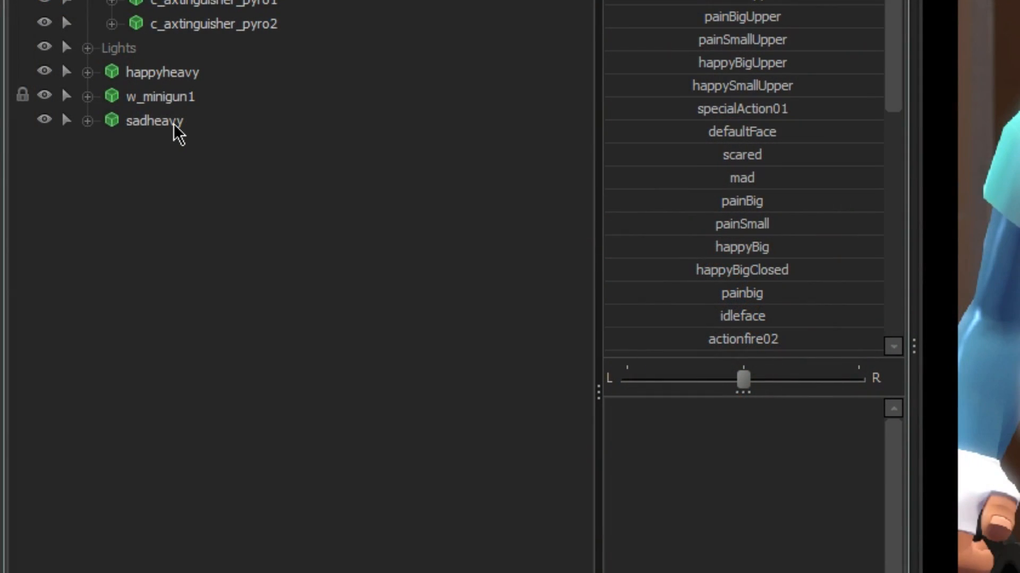
Add override materials to the sadheavy model and show it in the Element Viewer
right_click(155, 121)
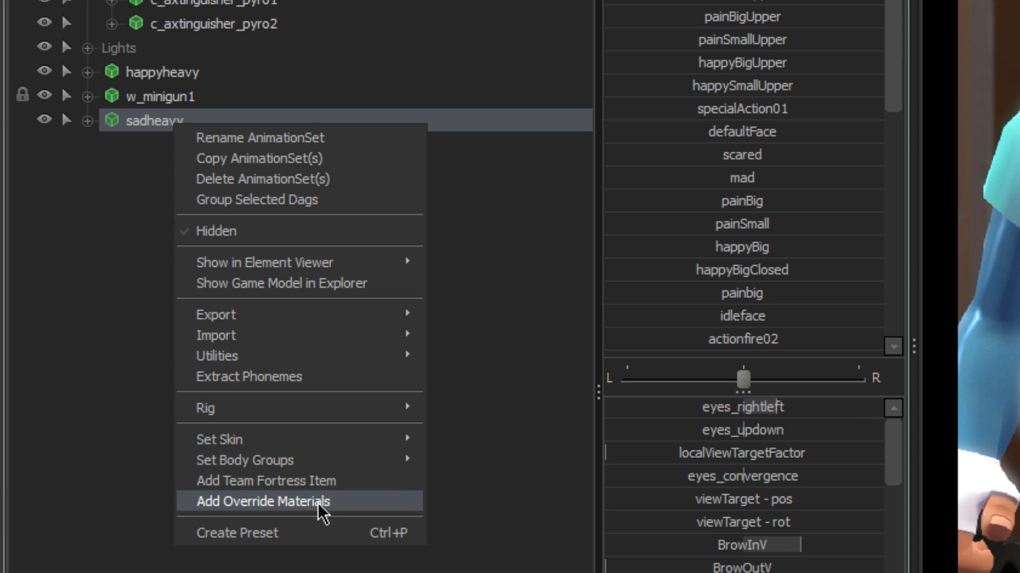
click(261, 501)
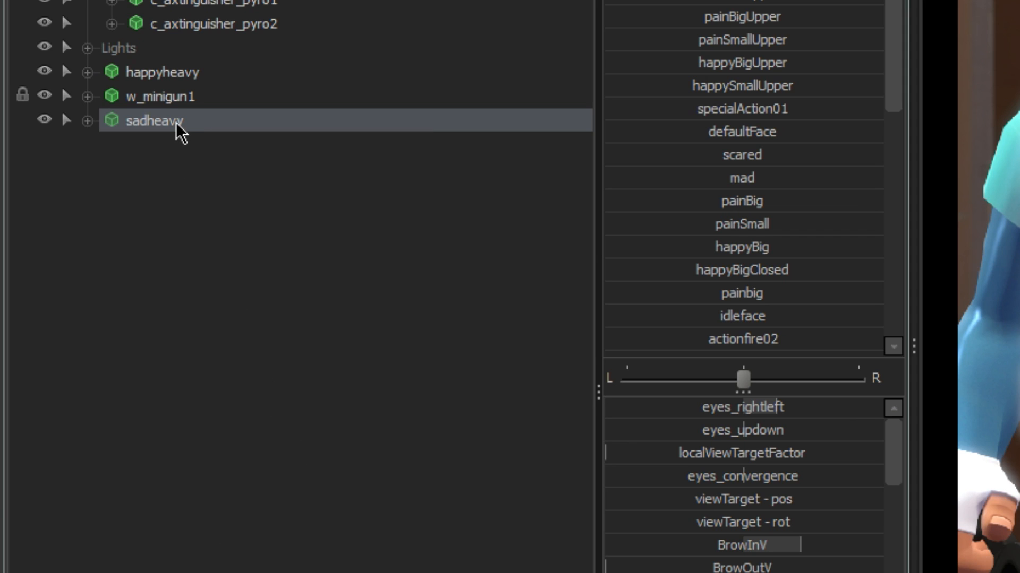
right_click(154, 122)
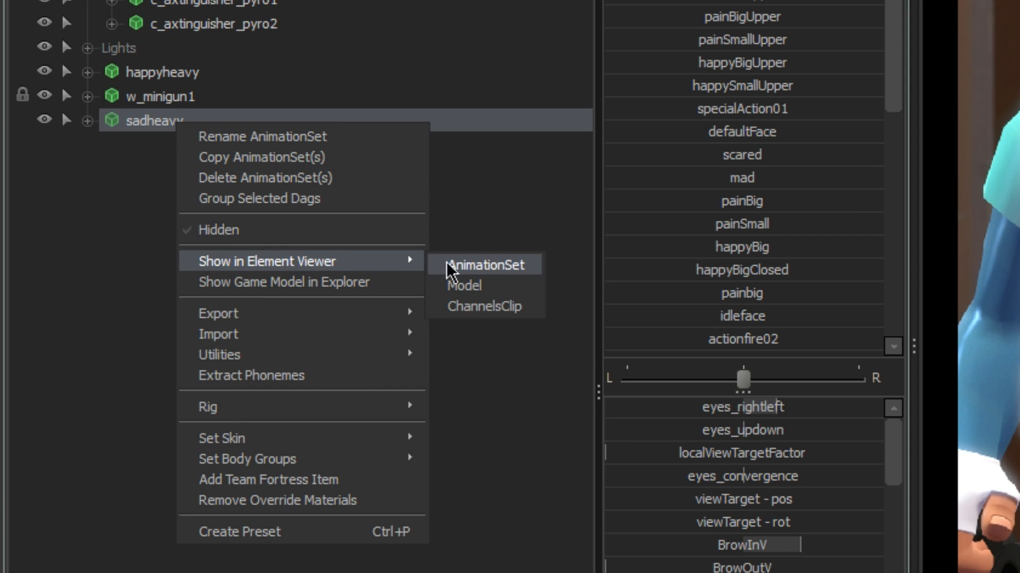
click(463, 285)
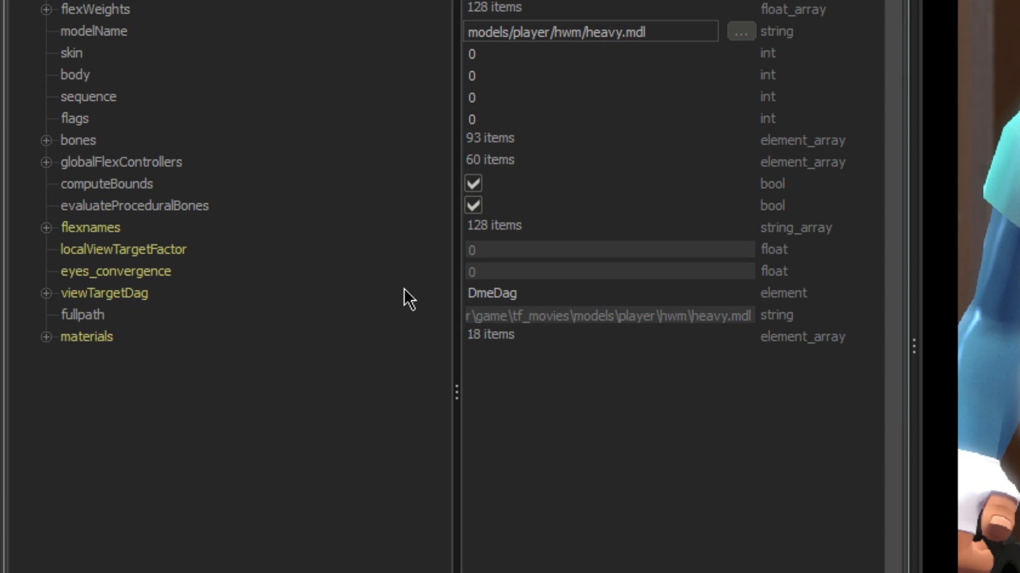
Expand the heavy model's materials list down to the hvyweapon_red material
click(86, 337)
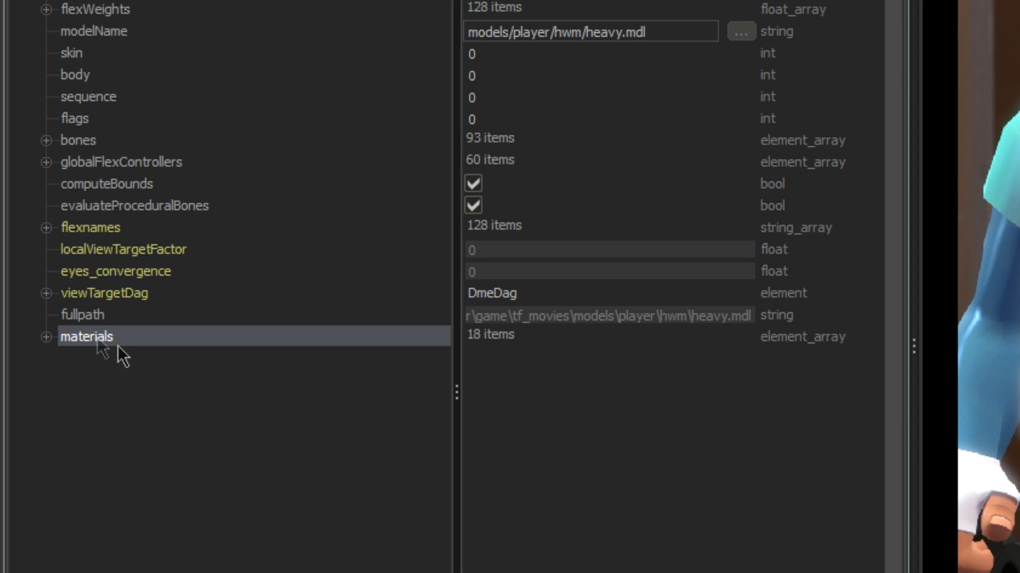
click(44, 337)
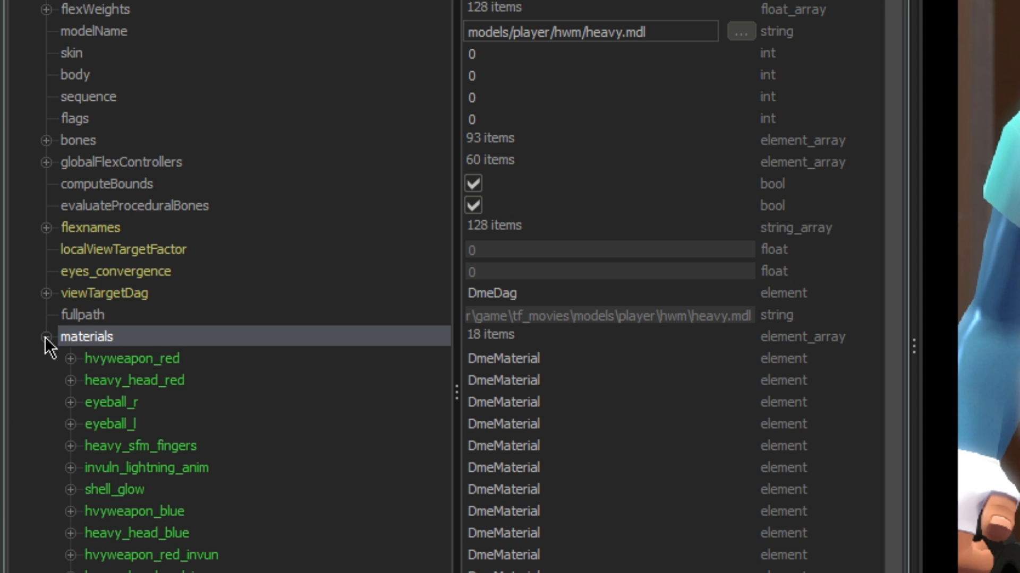
scroll(down, 3)
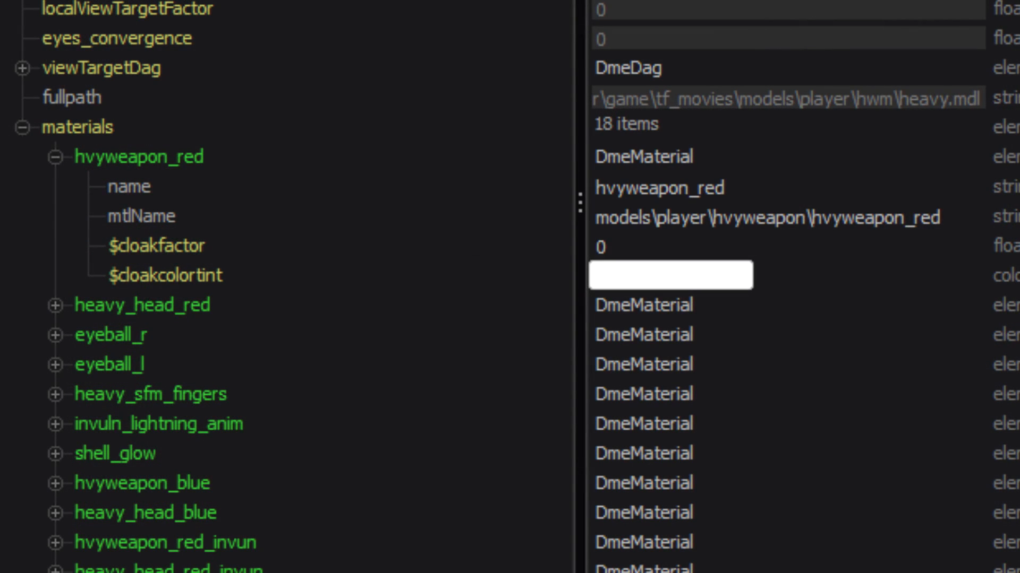
click(137, 217)
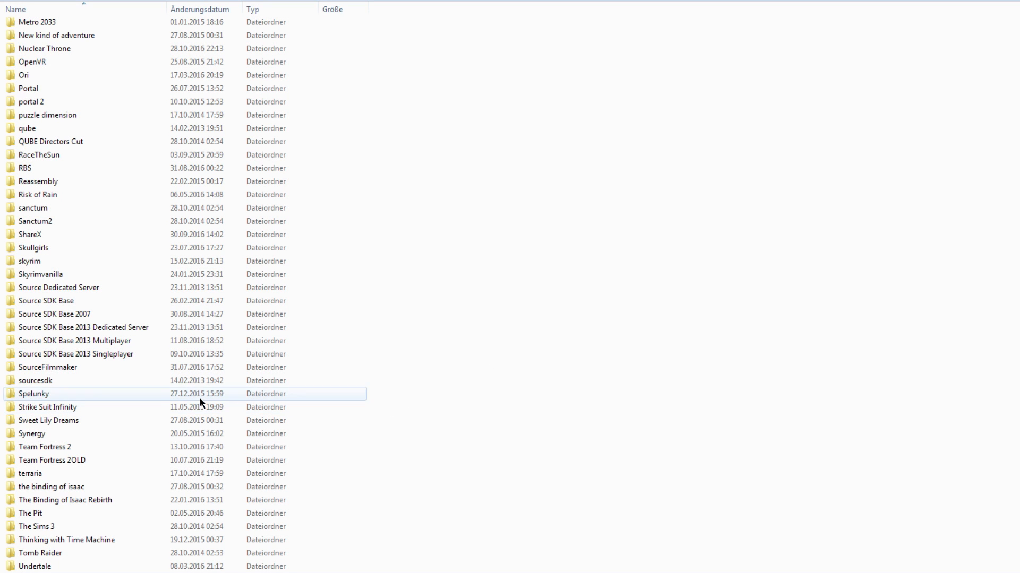
Browse into SourceFilmmaker\game\tf\materials in Windows Explorer
double_click(32, 393)
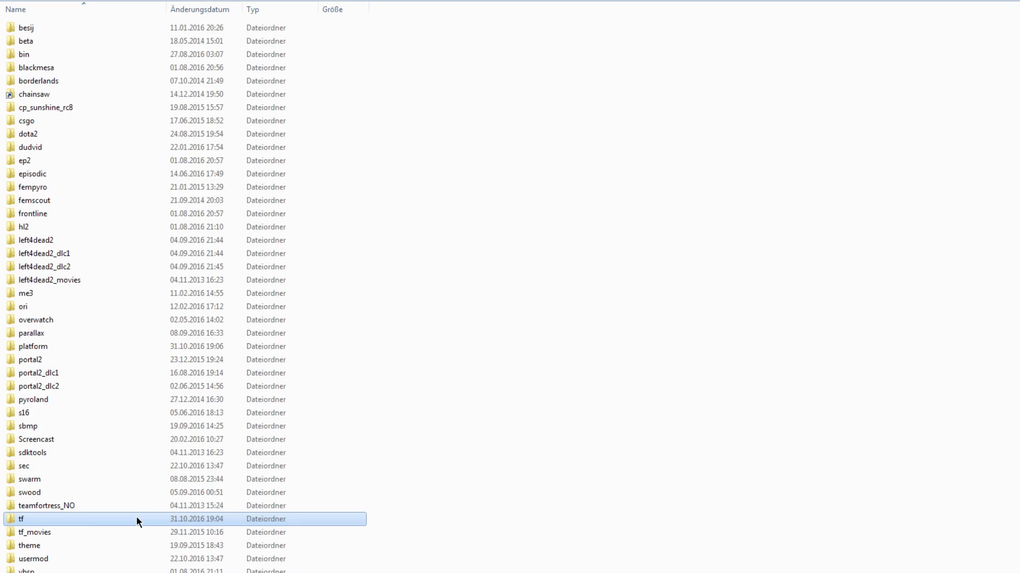
double_click(19, 519)
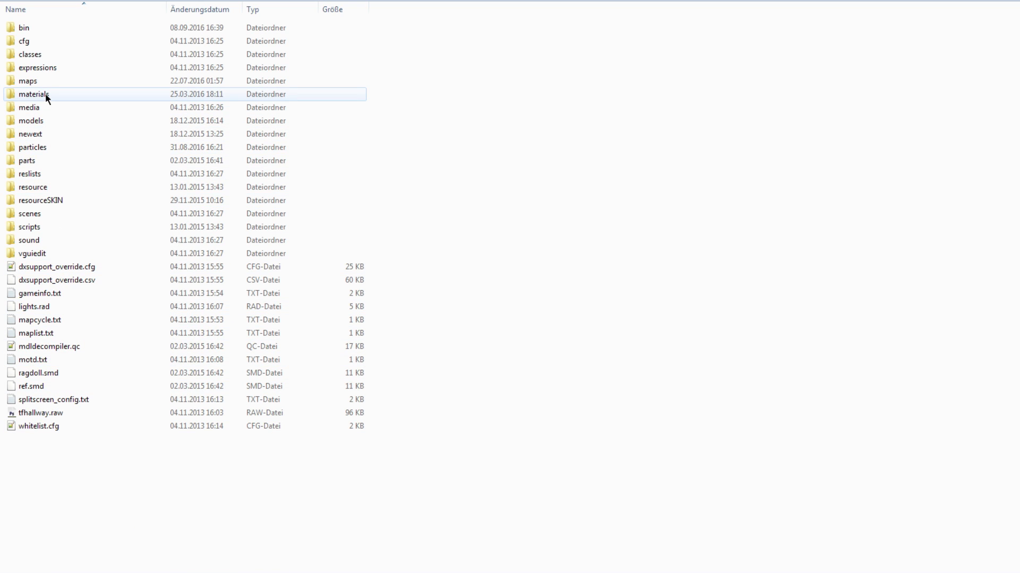
double_click(34, 94)
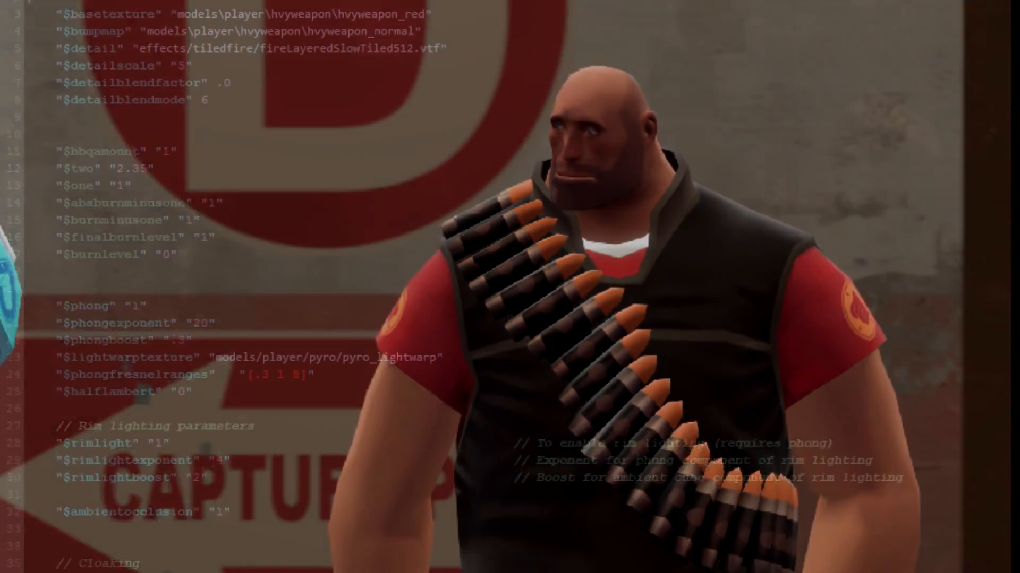
Search the Valve Developer Community wiki for the $color shader parameter
scroll(down, 3)
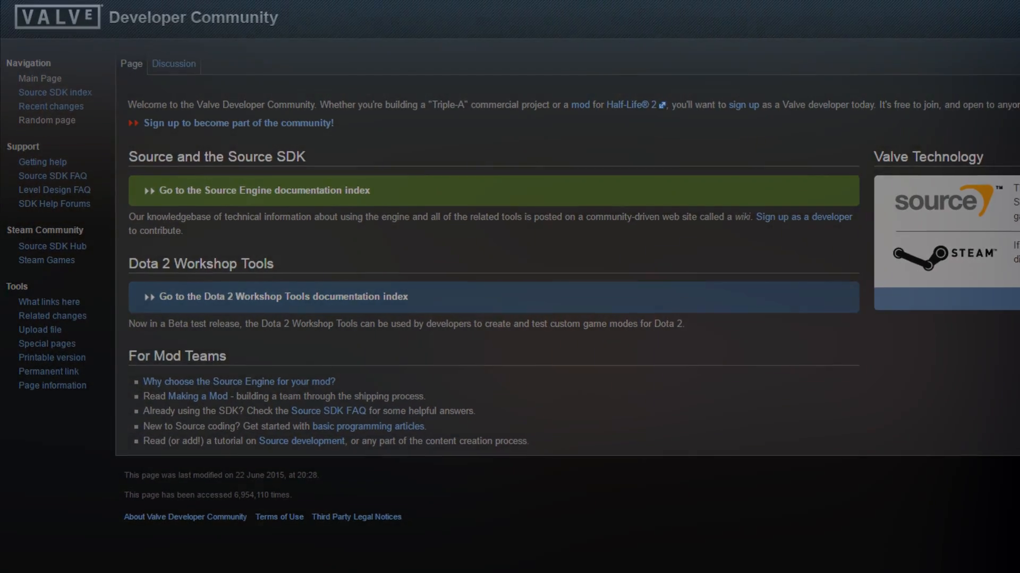
text($color)
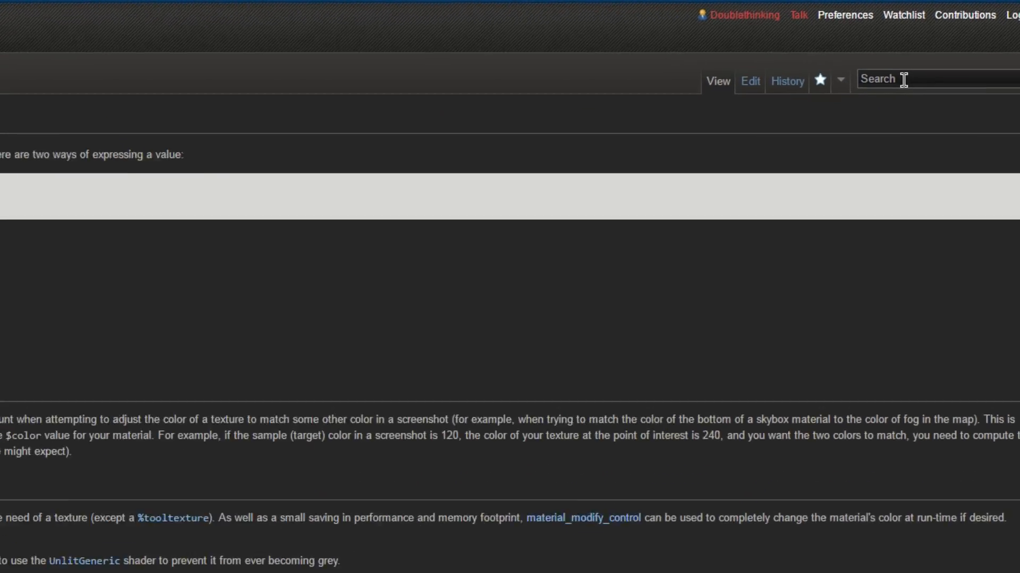
scroll(down, 3)
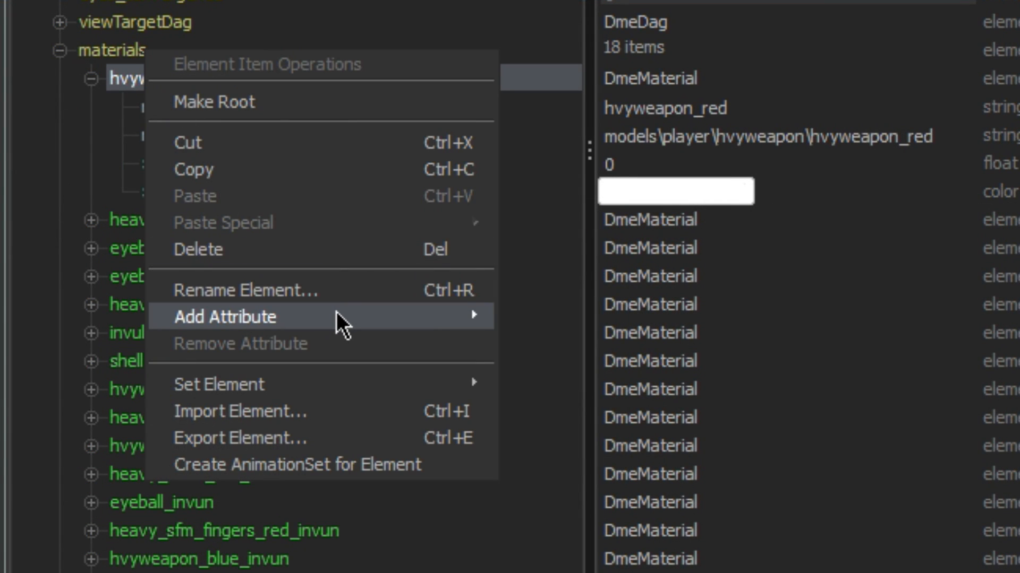
Add a $basetexture string attribute to hvyweapon_red for an alternative hvyweapon texture
click(225, 316)
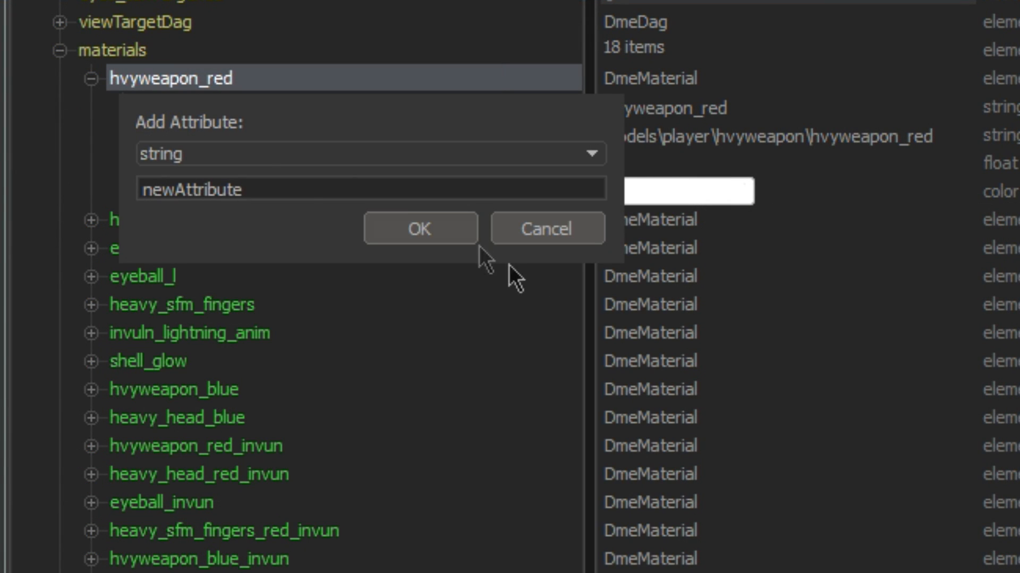
text($base)
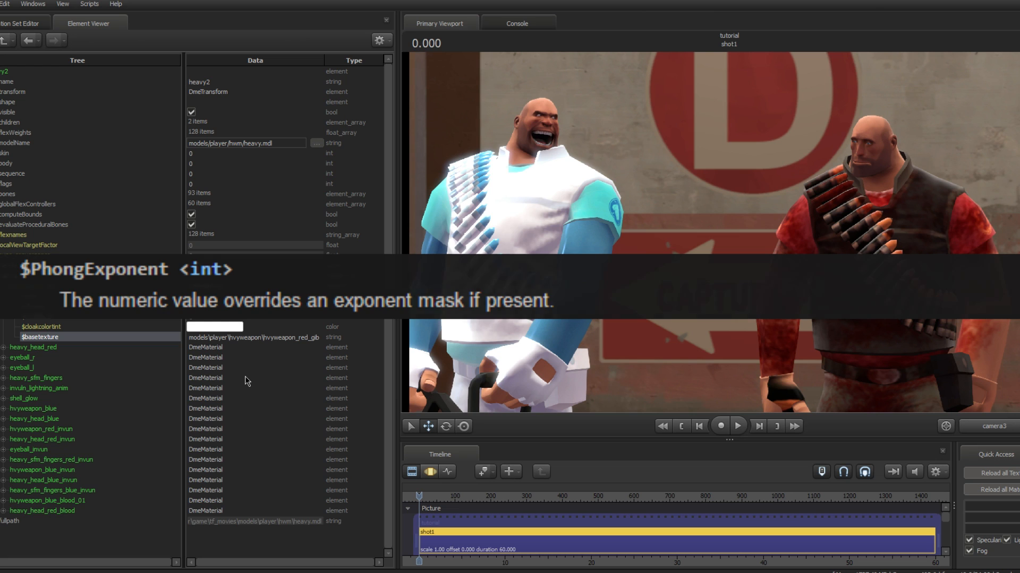
Add $phongboost (15) and $phongexponent float attributes to hvyweapon_red
right_click(28, 285)
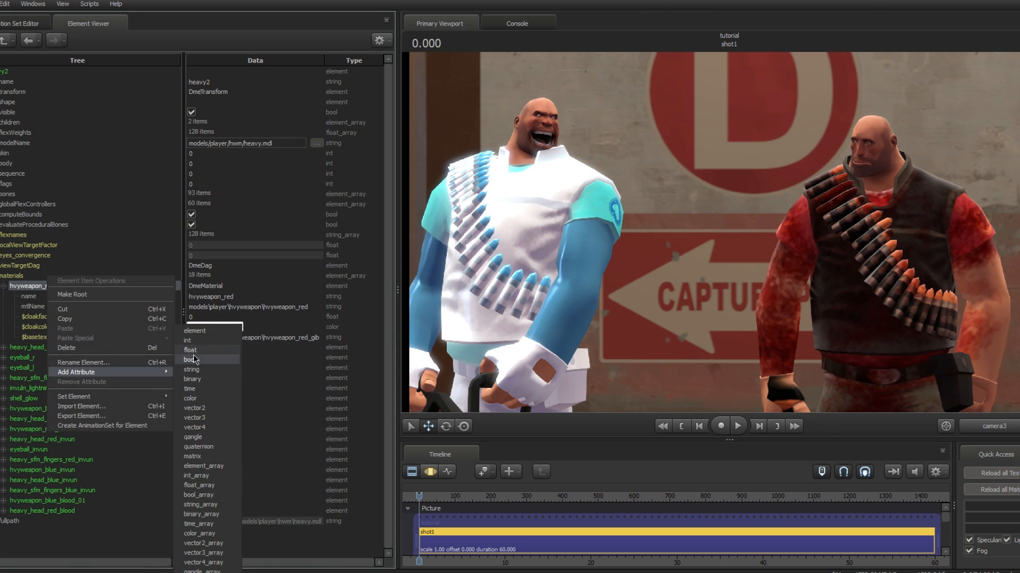
click(190, 345)
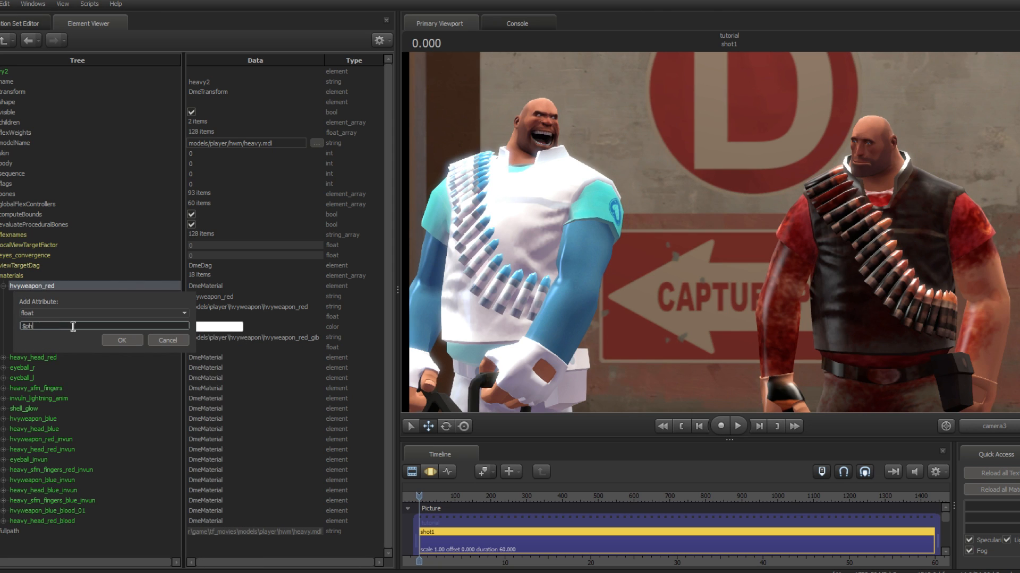
click(121, 339)
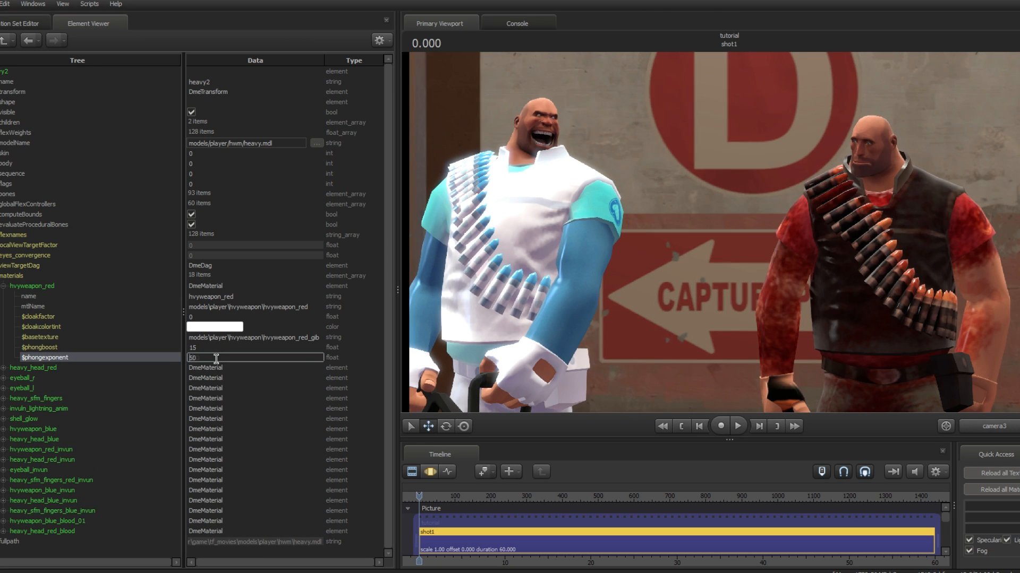
right_click(33, 296)
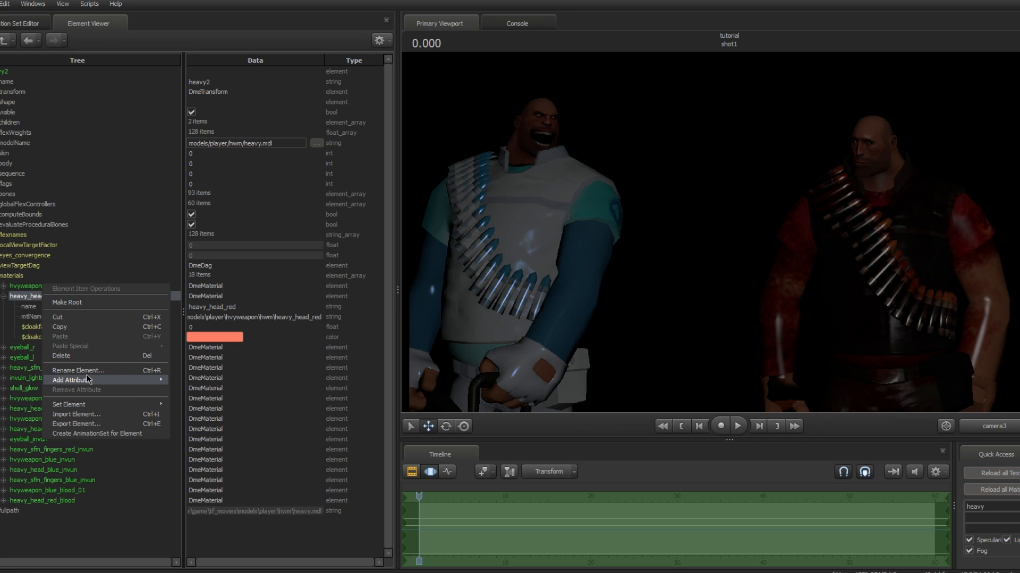
Add a $selfillum bool attribute to the heavy_head_red material
click(70, 380)
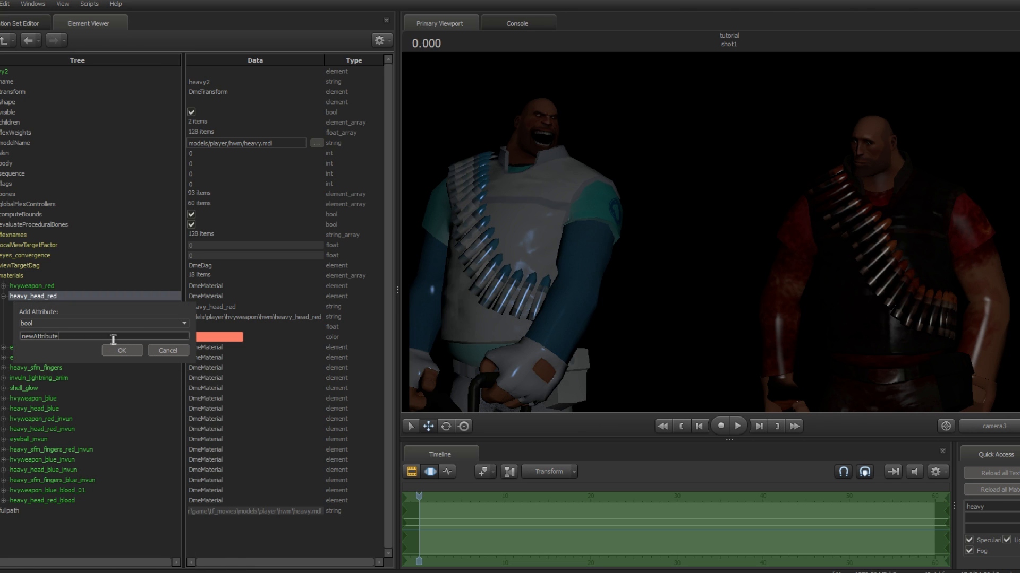
text($selfillum)
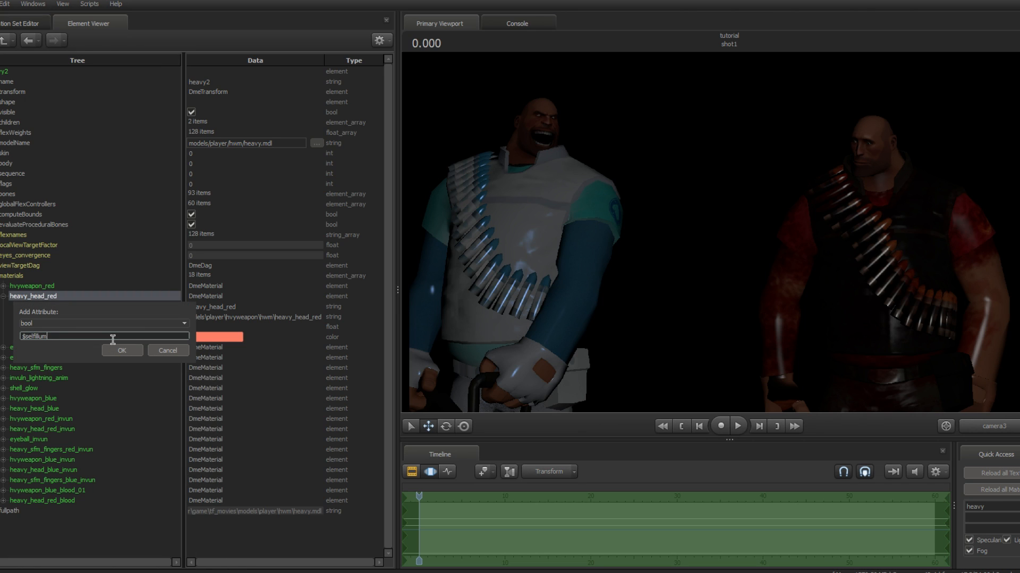
click(122, 351)
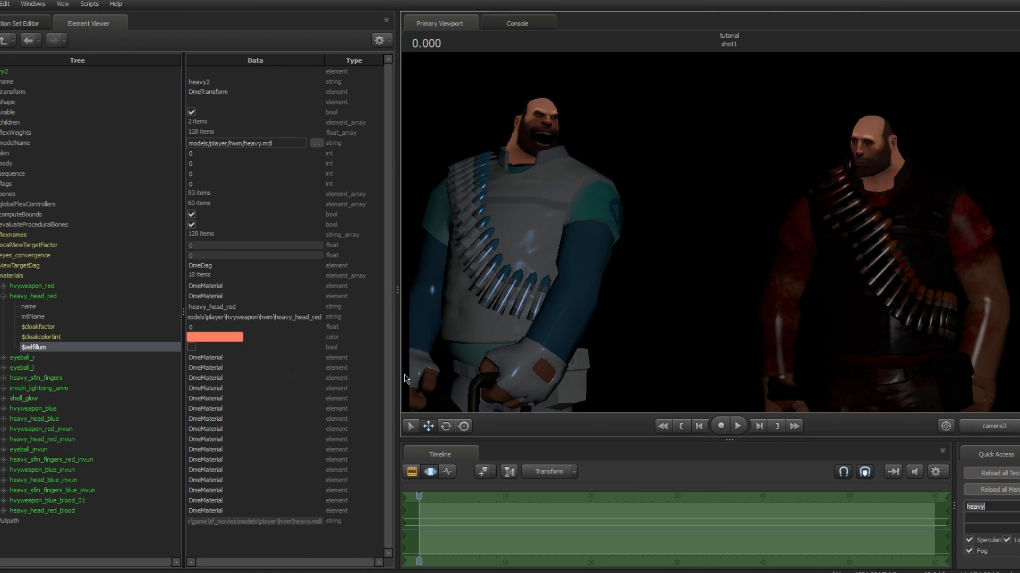
click(191, 346)
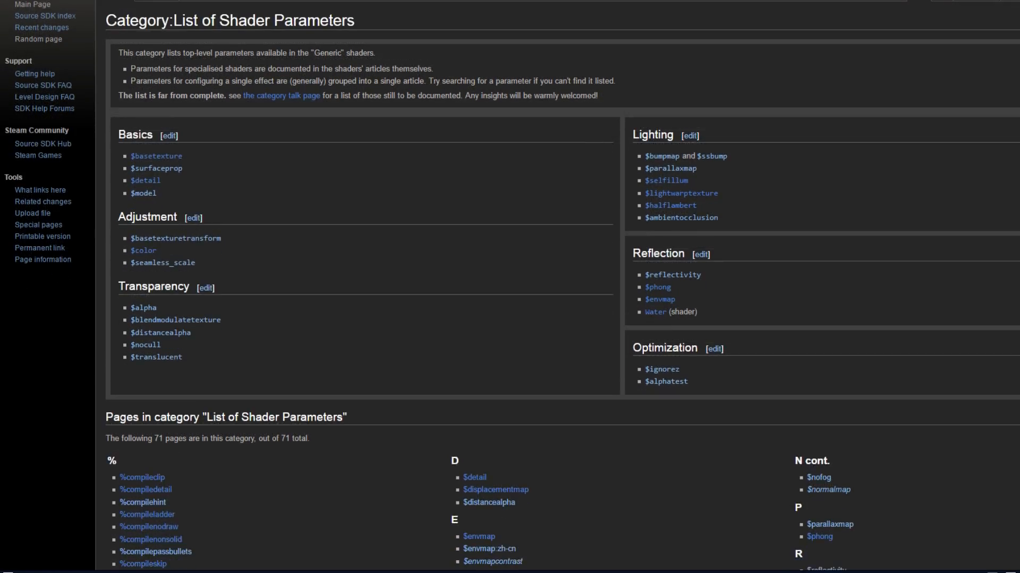
Scroll through the wiki's Category:List of Shader Parameters page
scroll(down, 3)
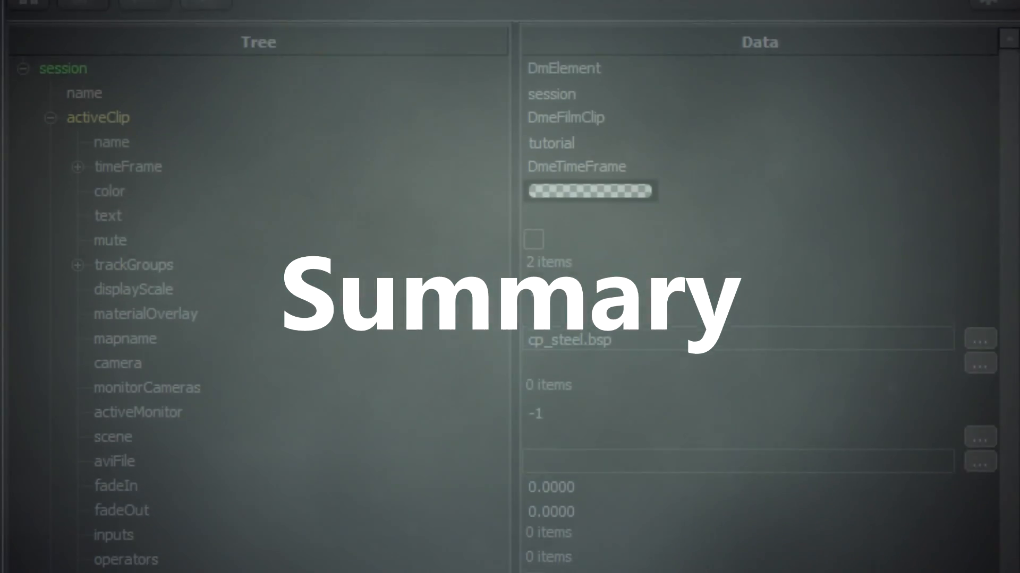
scroll(down, 3)
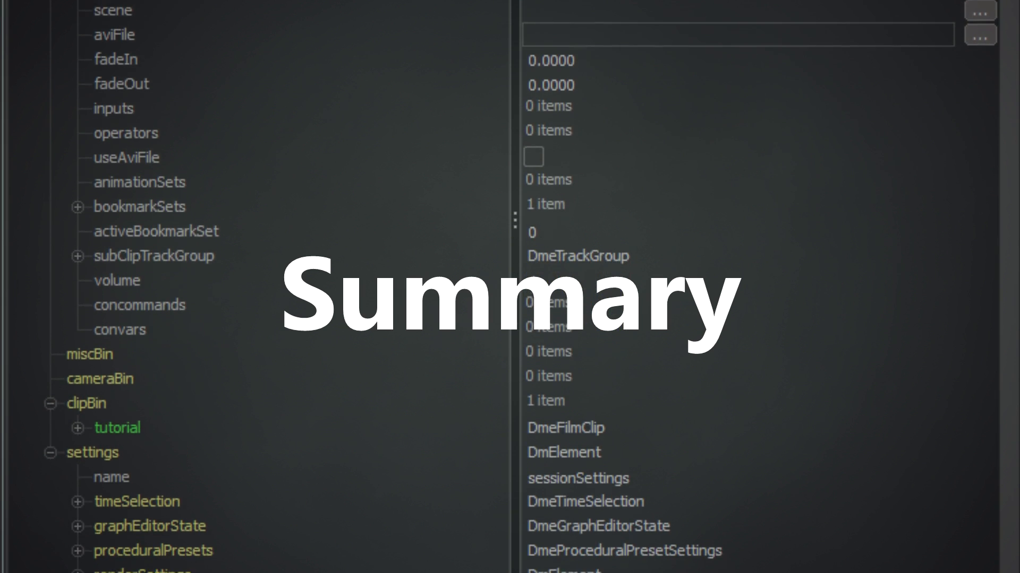